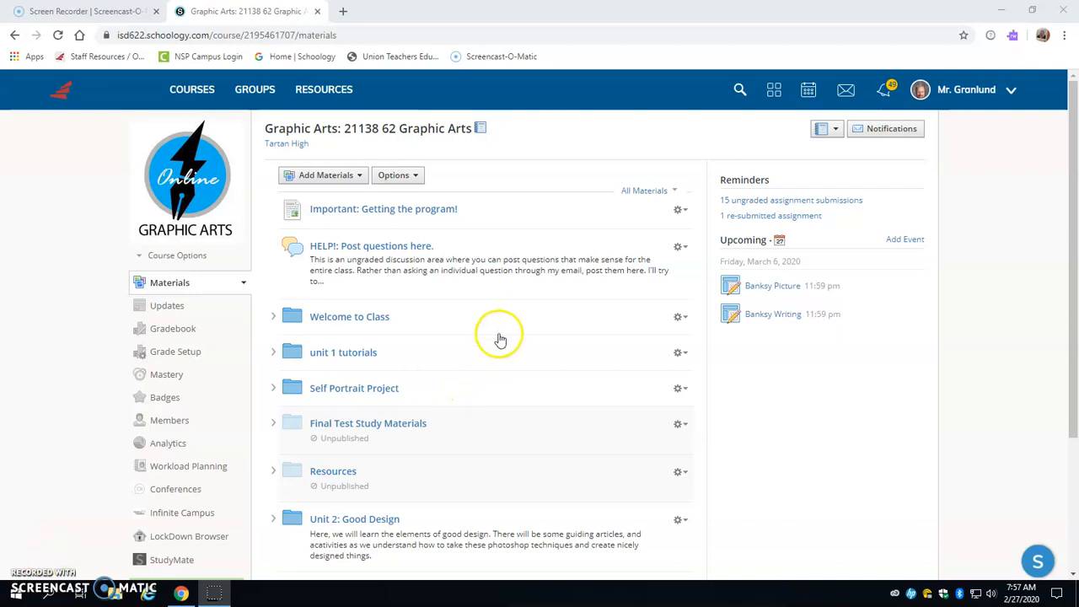
Expand the Final Project folder in course materials, enter its page and select Banksy Project.pptx.
scroll(down, 3)
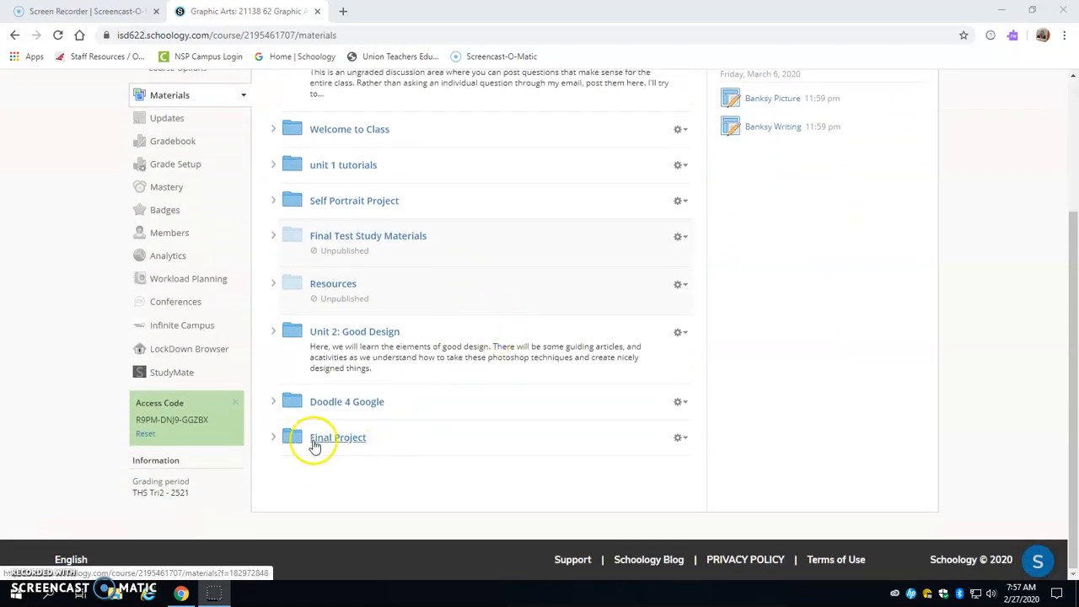
click(337, 437)
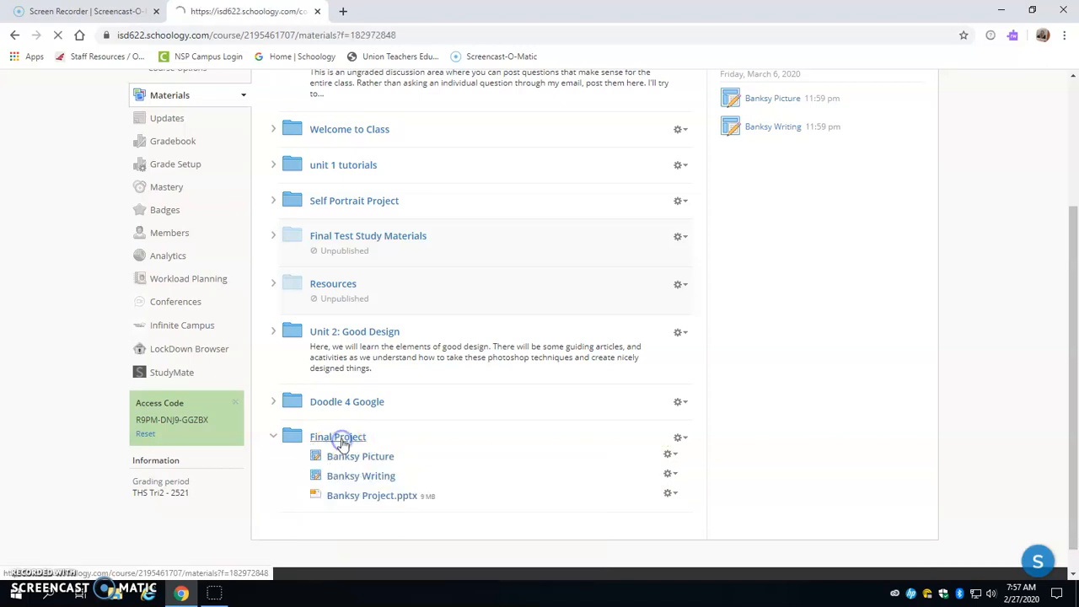
click(337, 436)
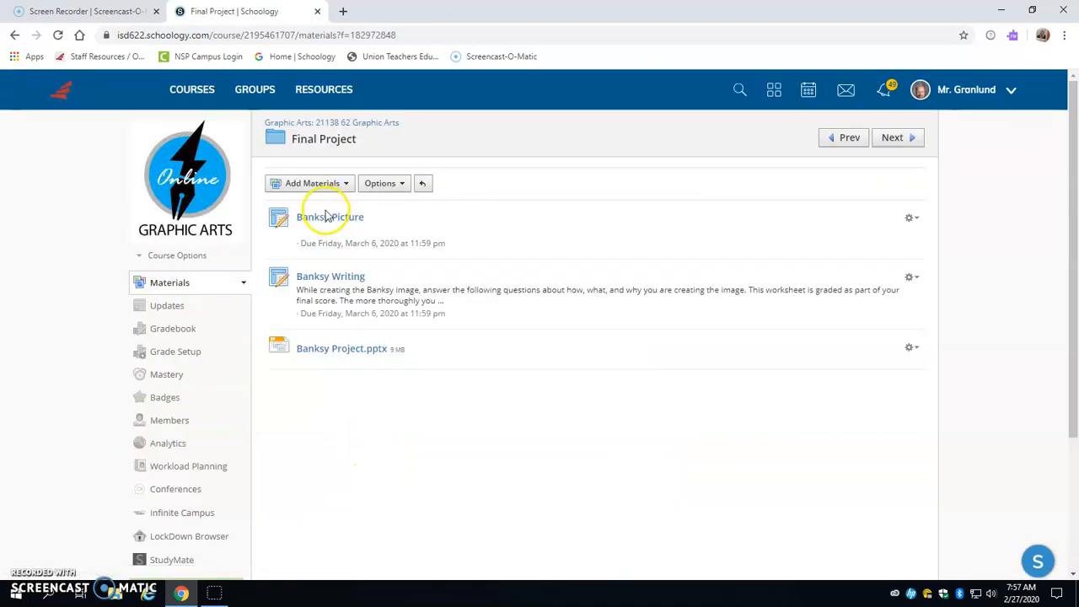
mouse_move(330, 276)
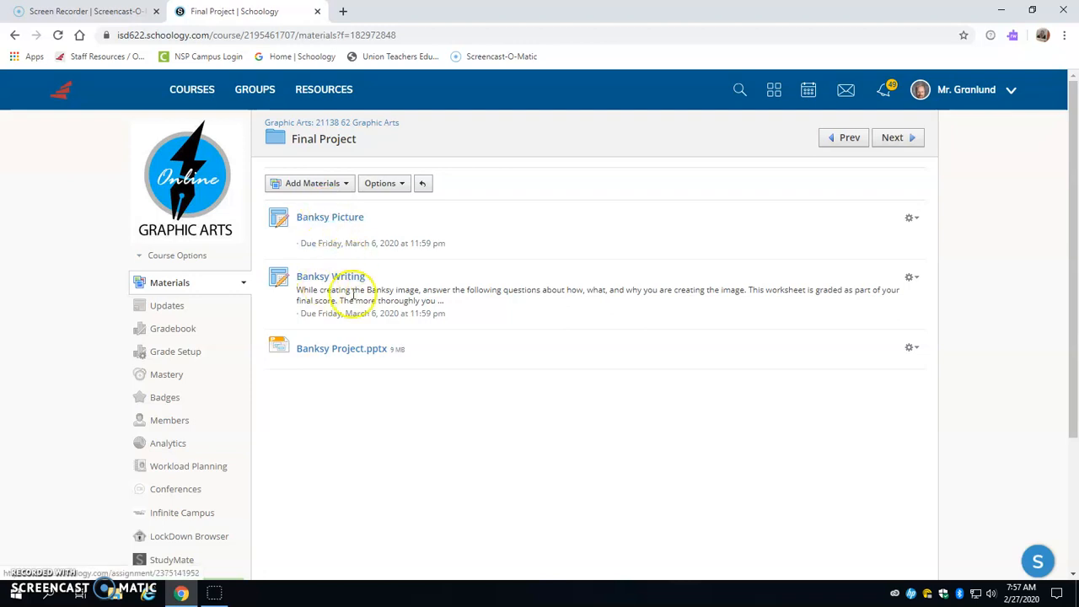
mouse_move(391, 340)
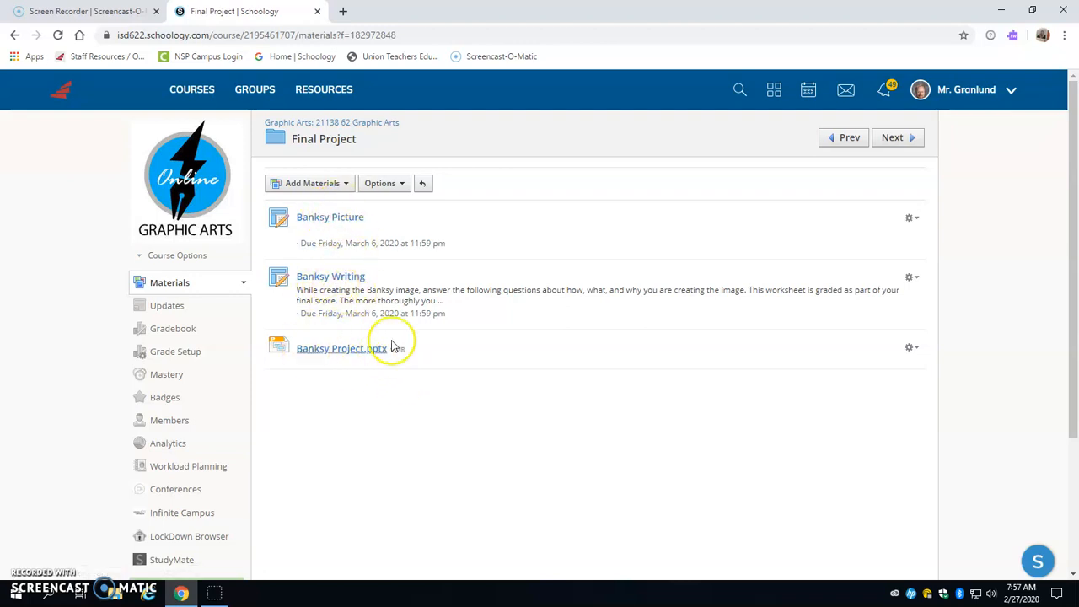
mouse_move(330, 276)
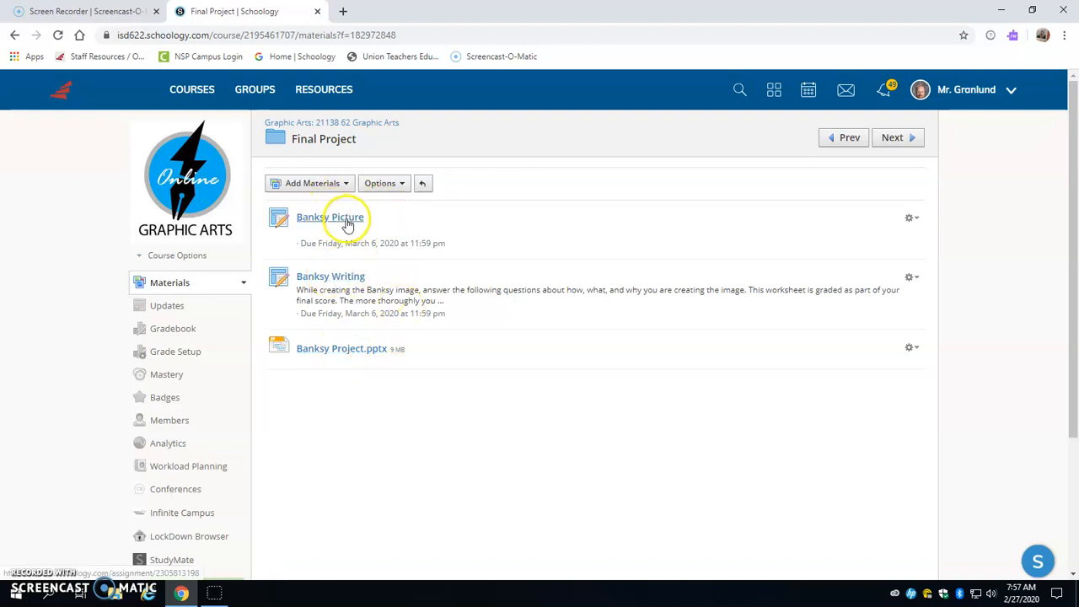
mouse_move(340, 348)
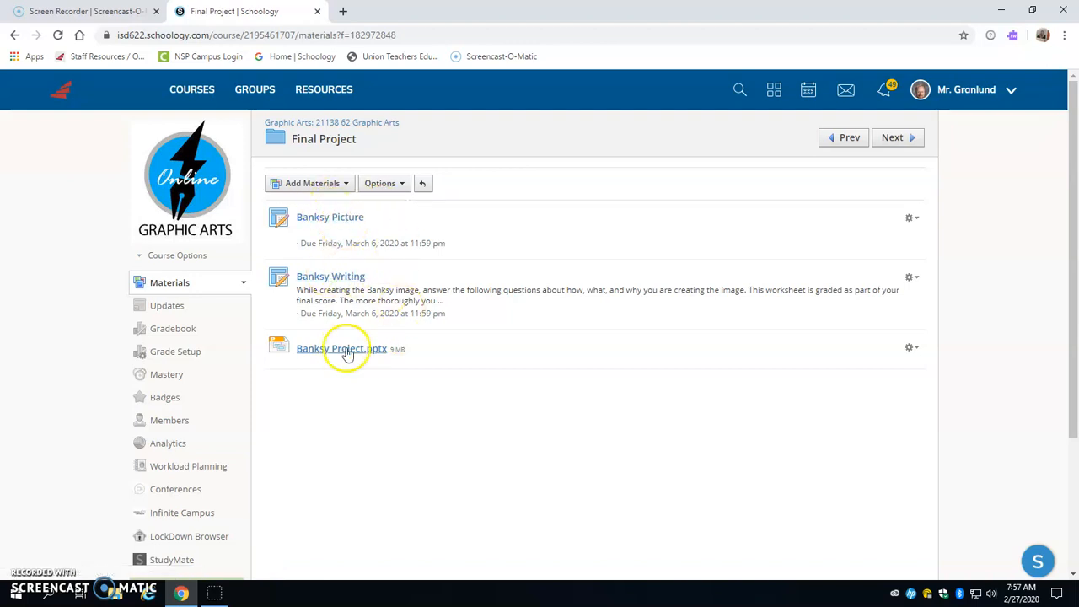
click(341, 347)
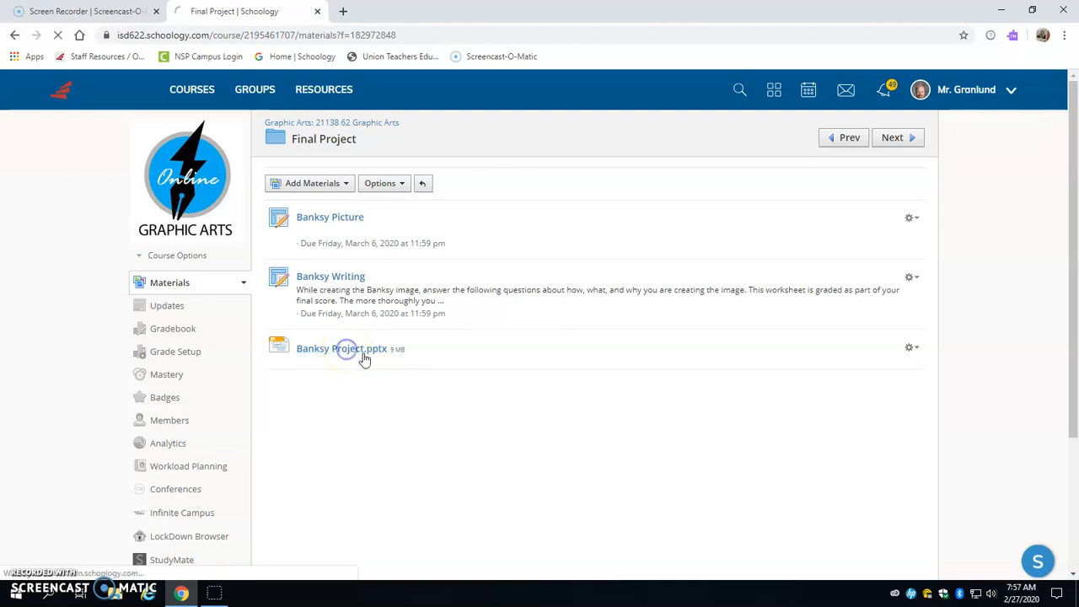
Load Banksy Project.pptx in the Schoology document viewer at the punk-and-flag slide.
click(341, 348)
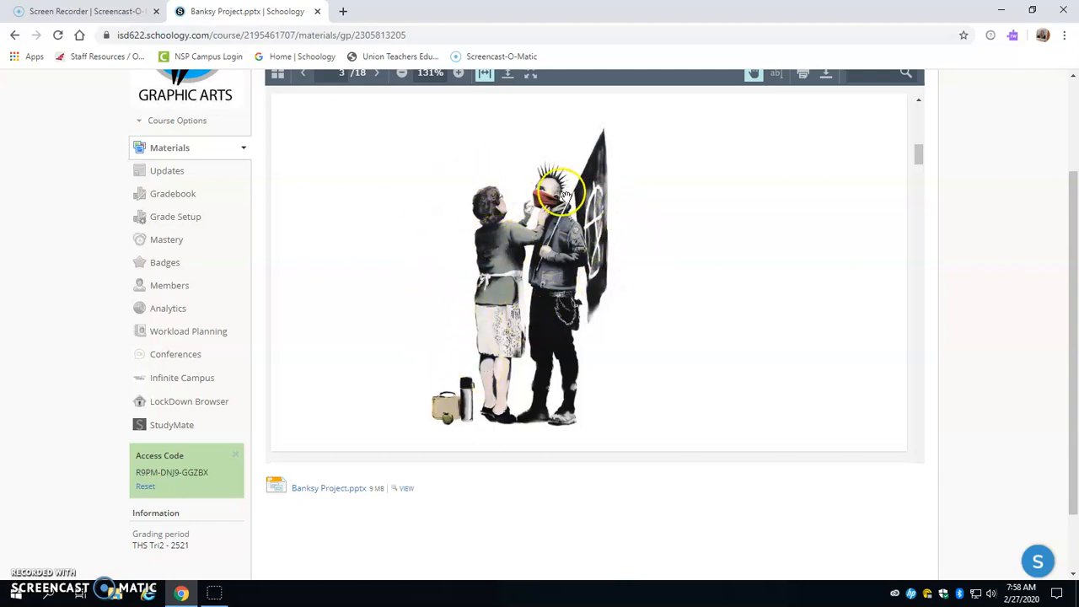
mouse_move(459, 371)
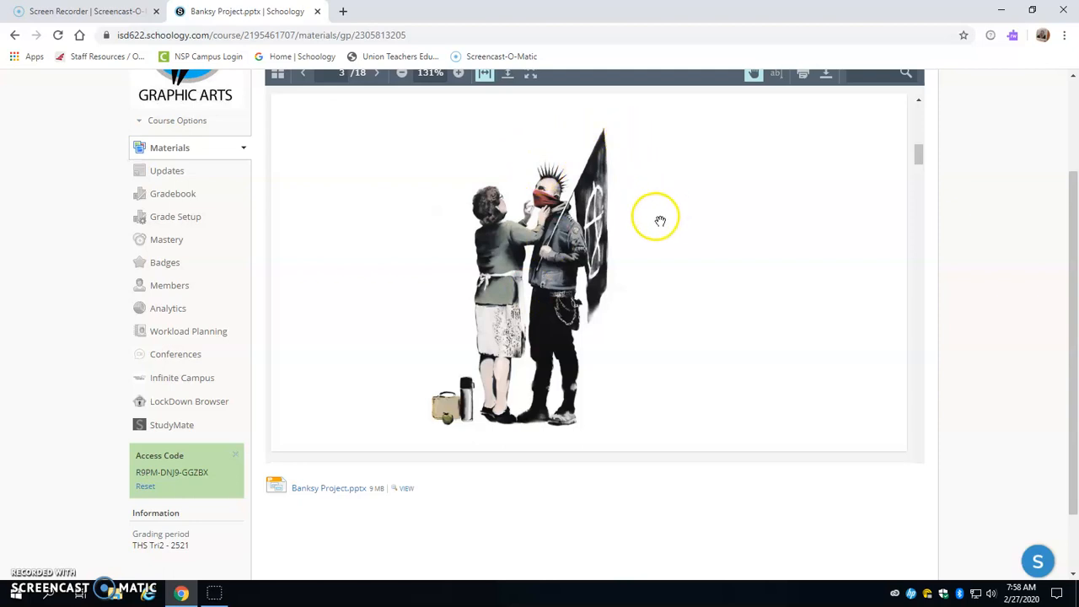
mouse_move(661, 221)
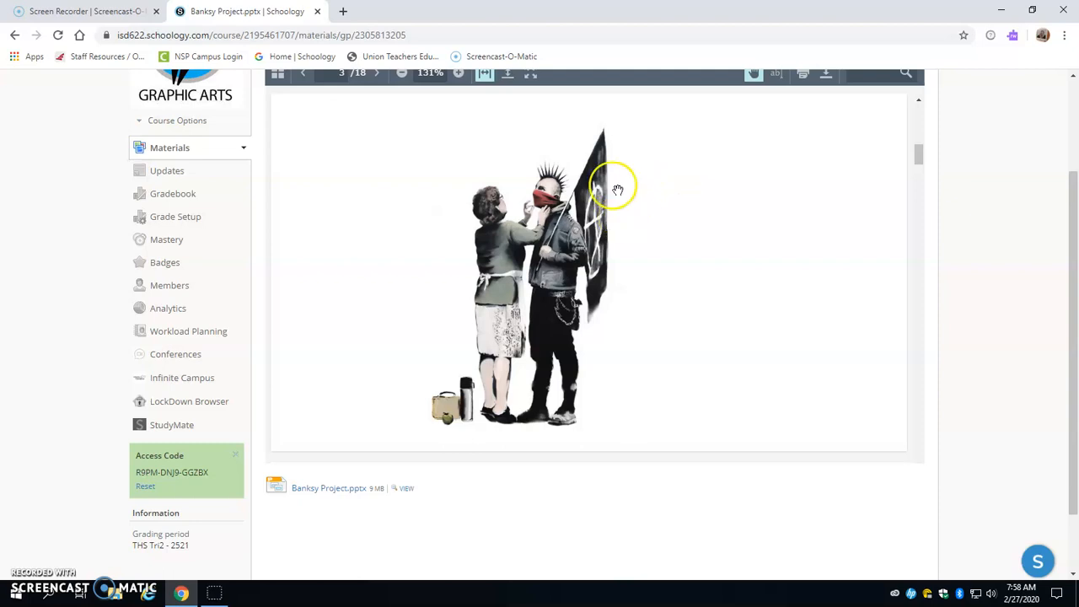
mouse_move(521, 196)
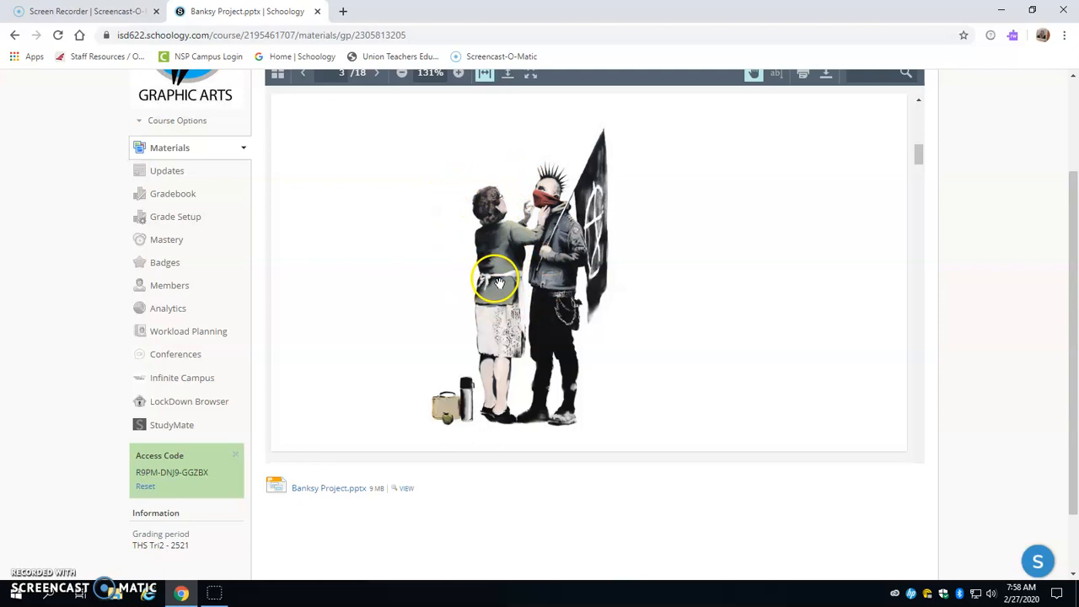
mouse_move(481, 293)
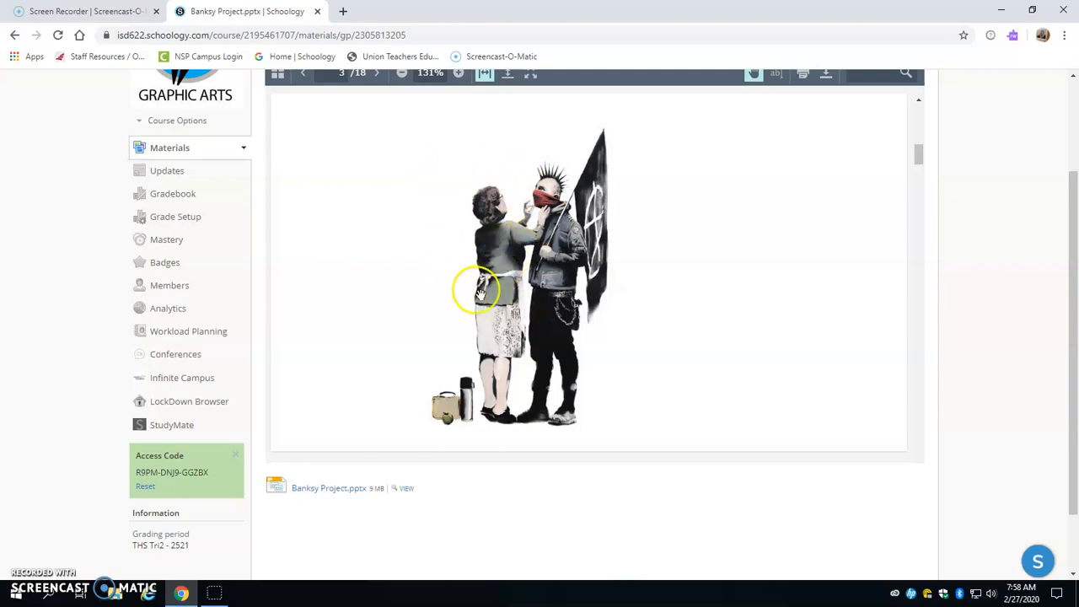
mouse_move(632, 285)
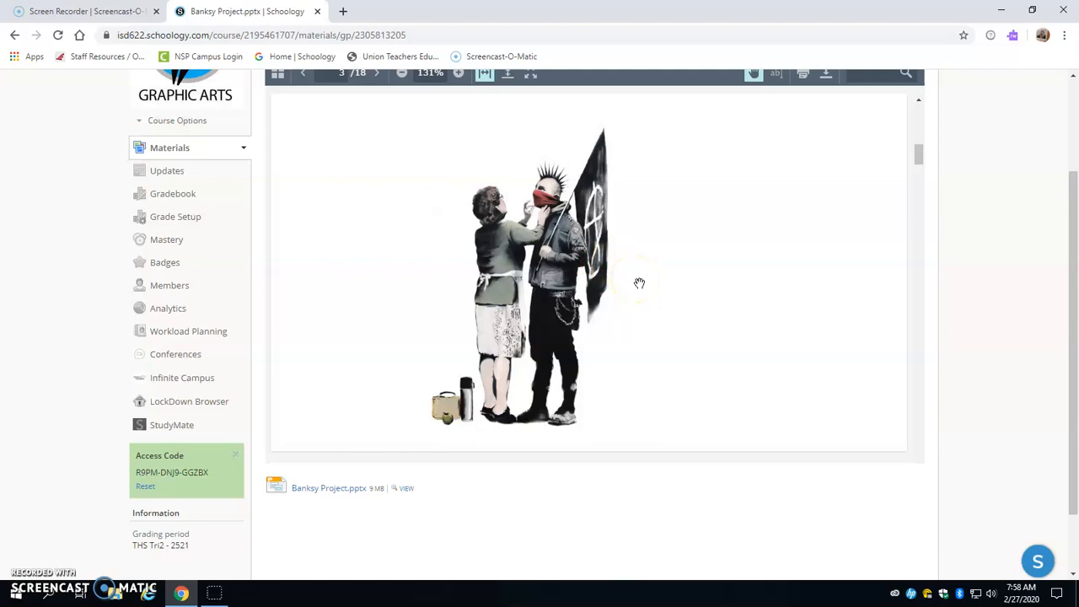
mouse_move(639, 283)
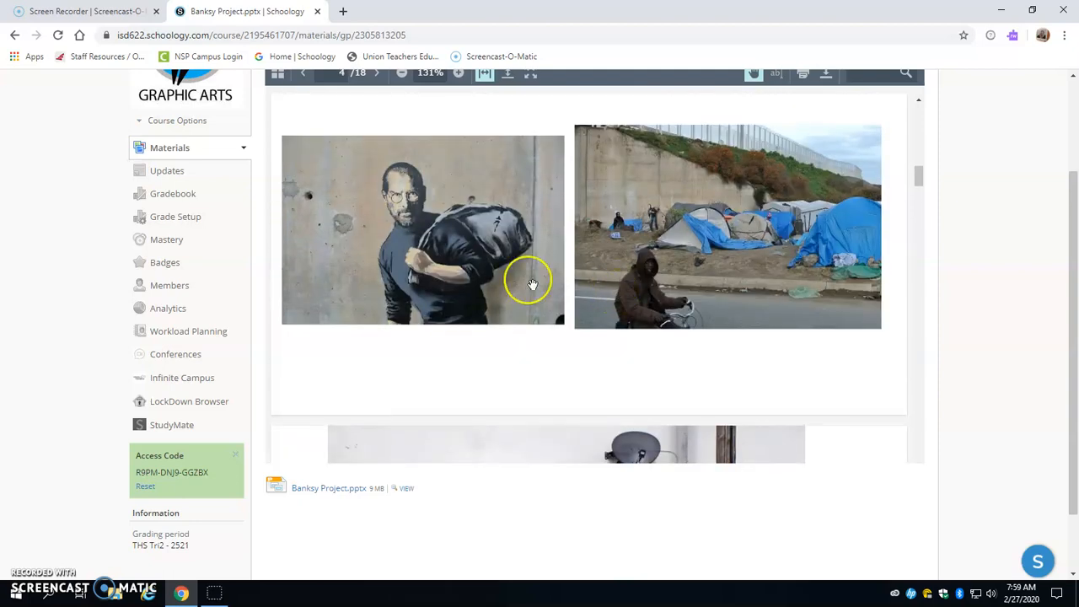
mouse_move(435, 301)
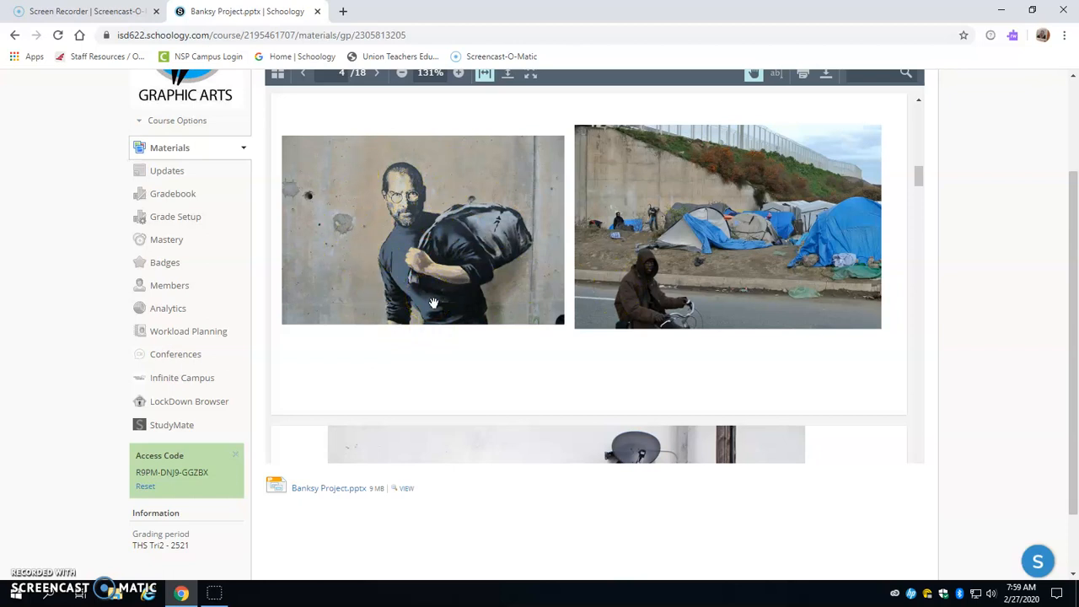
mouse_move(711, 165)
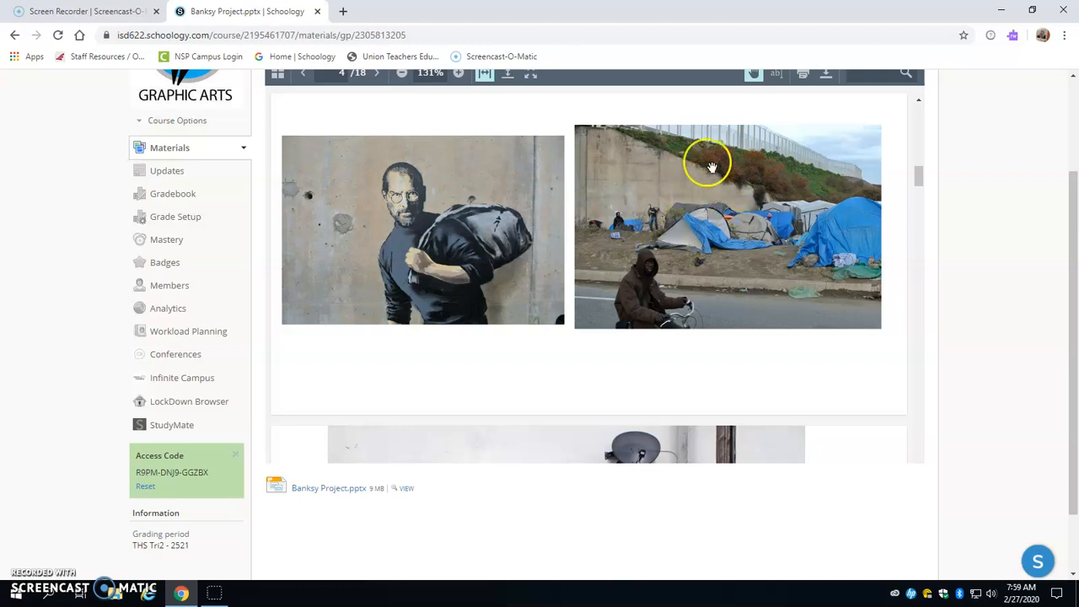
mouse_move(914, 253)
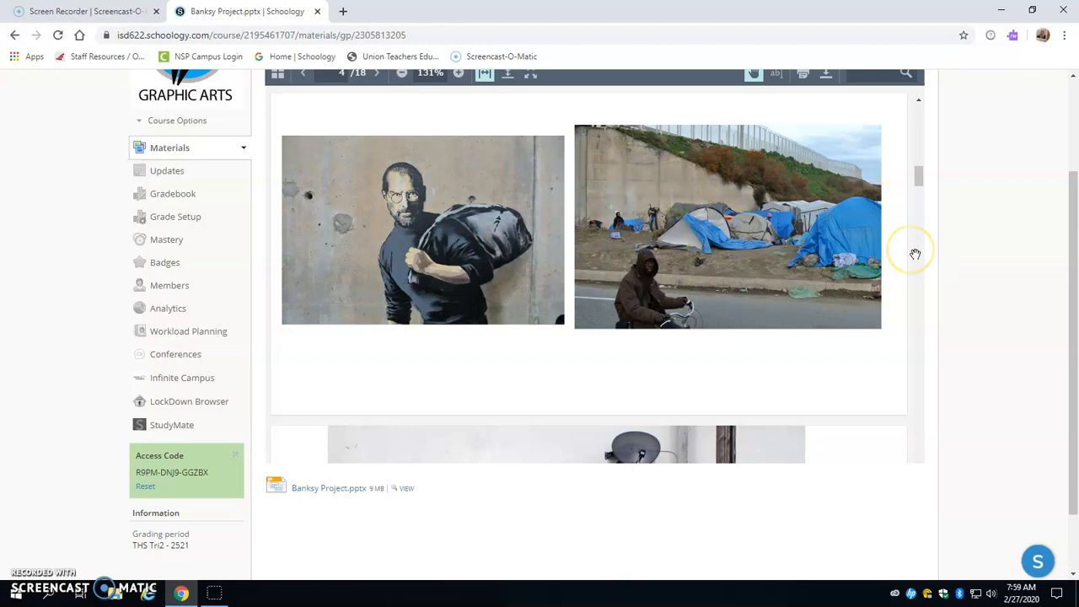
mouse_move(661, 276)
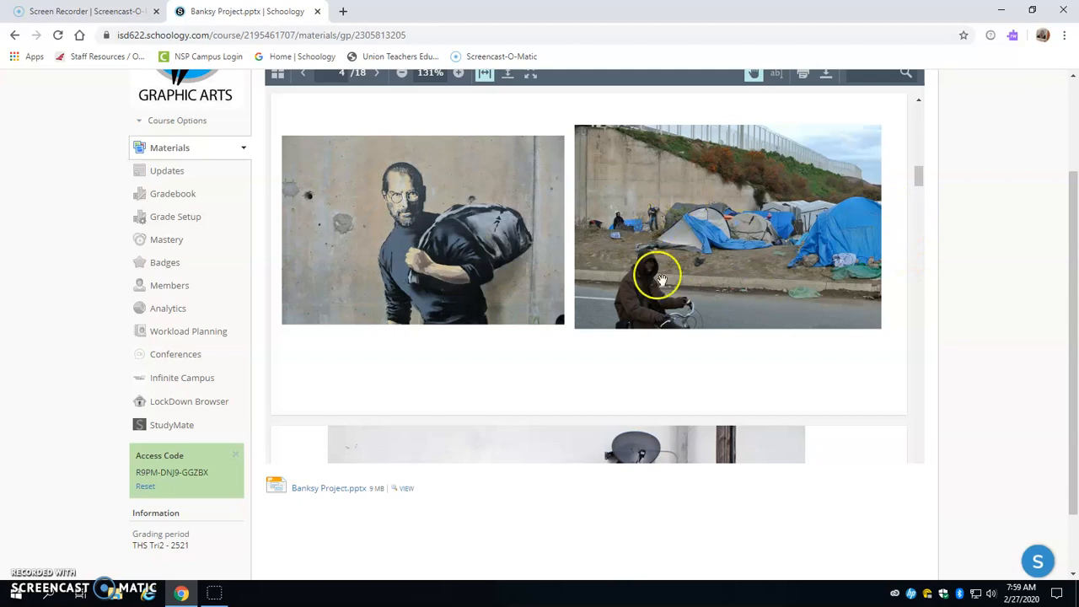
mouse_move(867, 243)
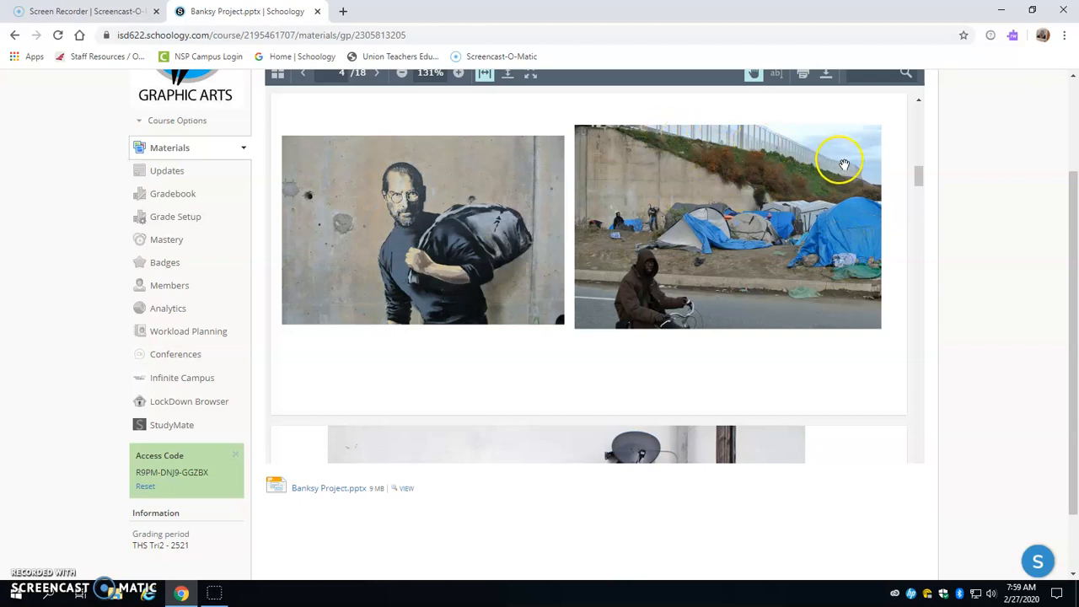
mouse_move(797, 160)
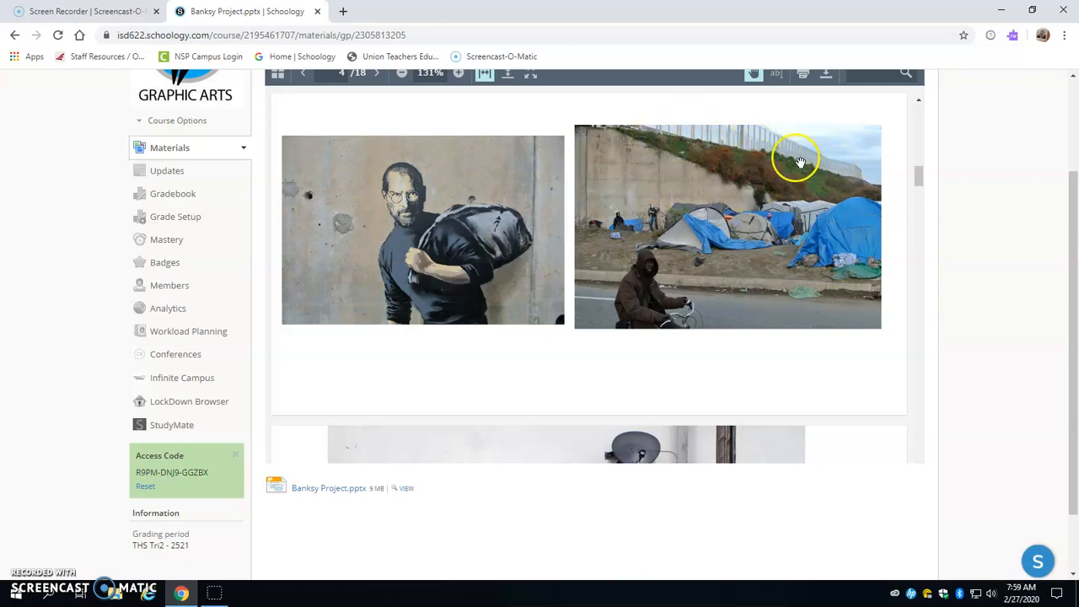
mouse_move(813, 179)
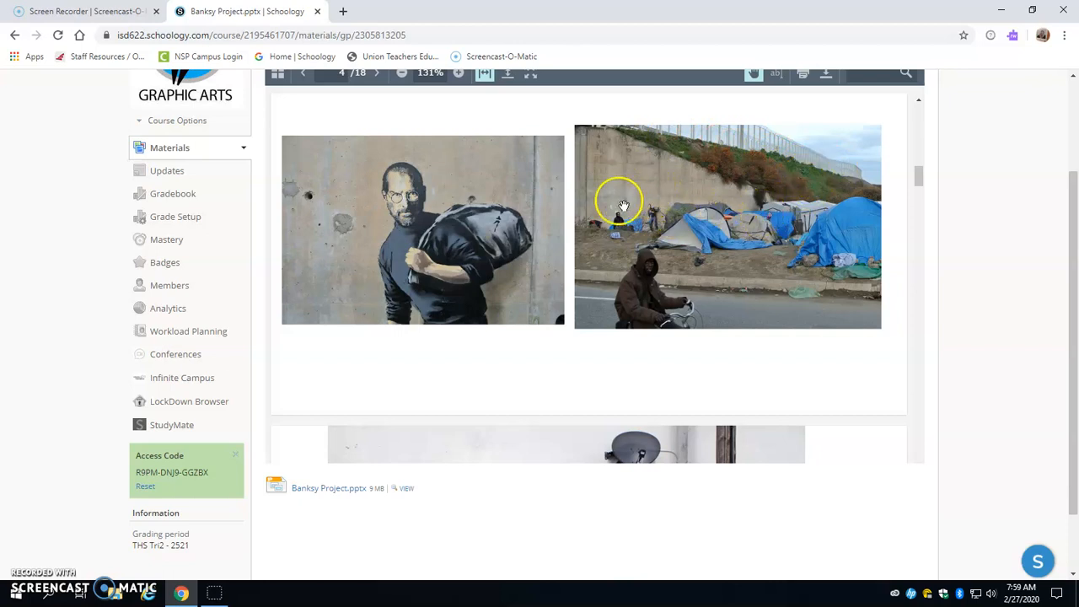
mouse_move(651, 209)
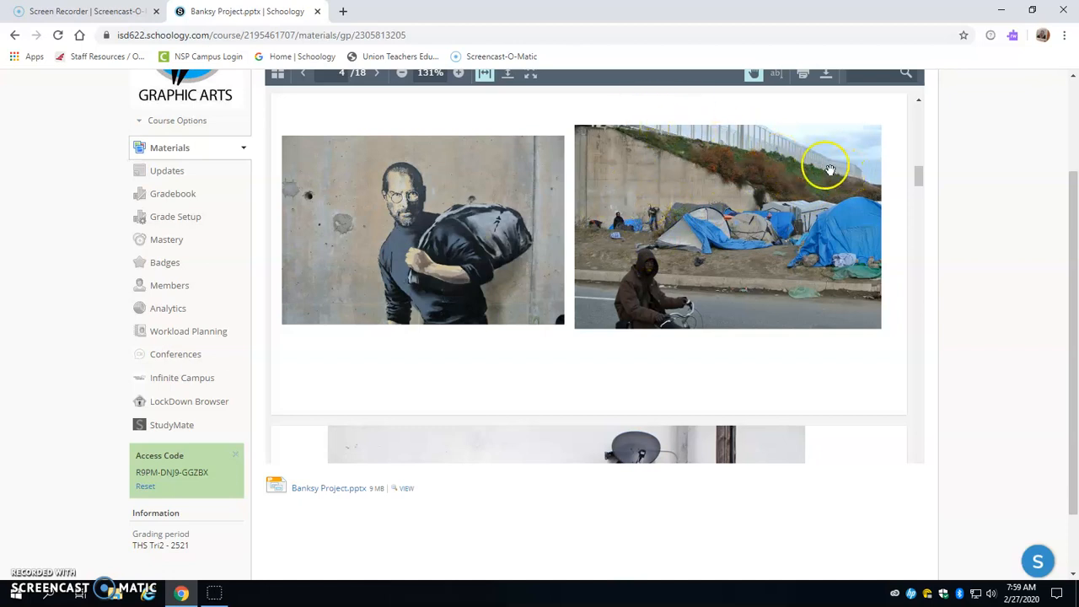
mouse_move(744, 152)
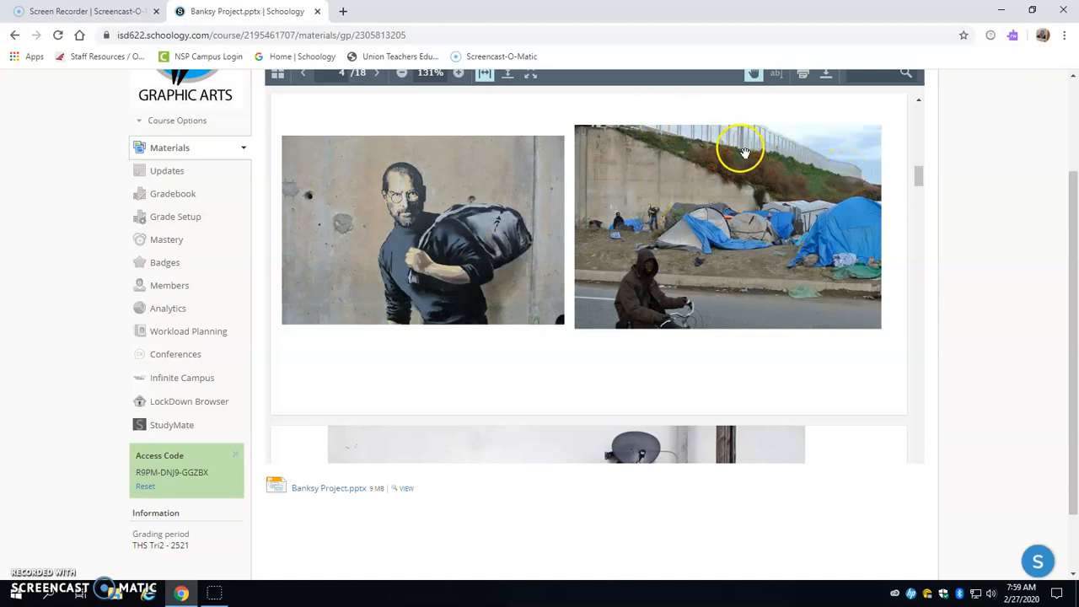
mouse_move(738, 151)
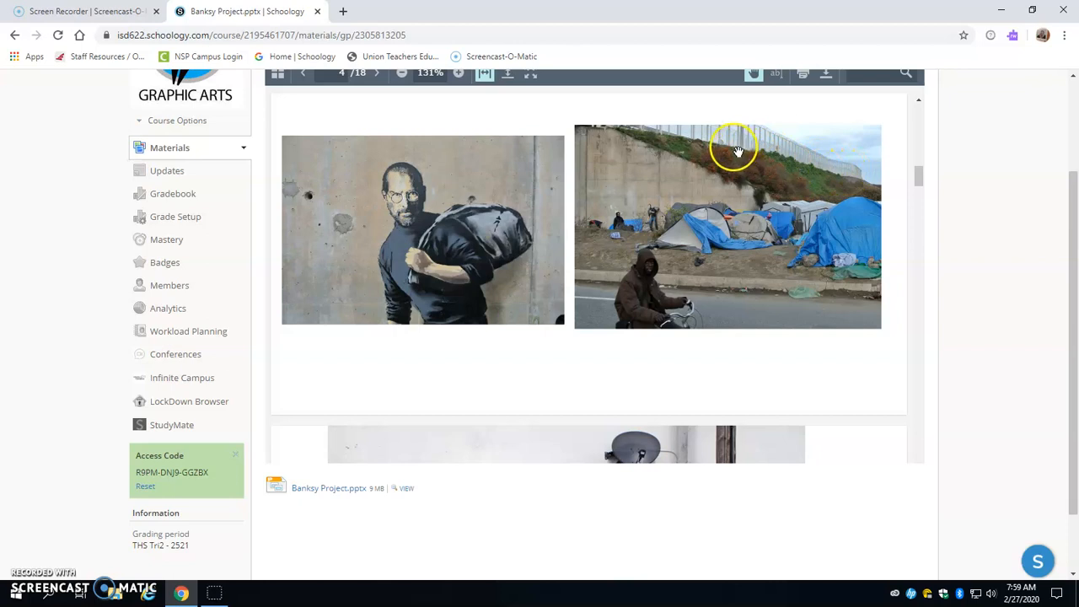
mouse_move(853, 253)
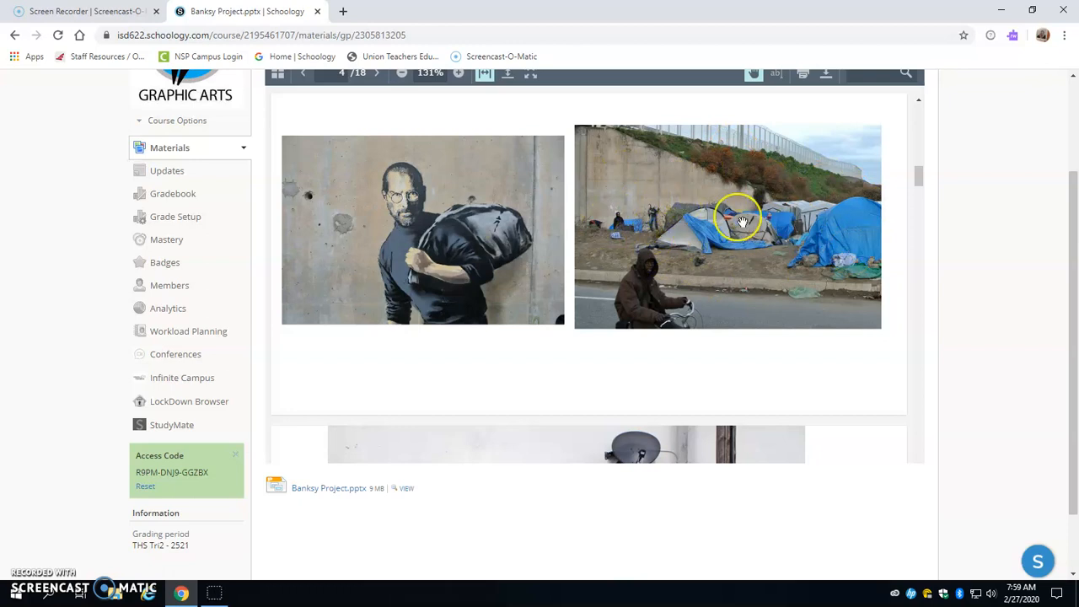
mouse_move(740, 221)
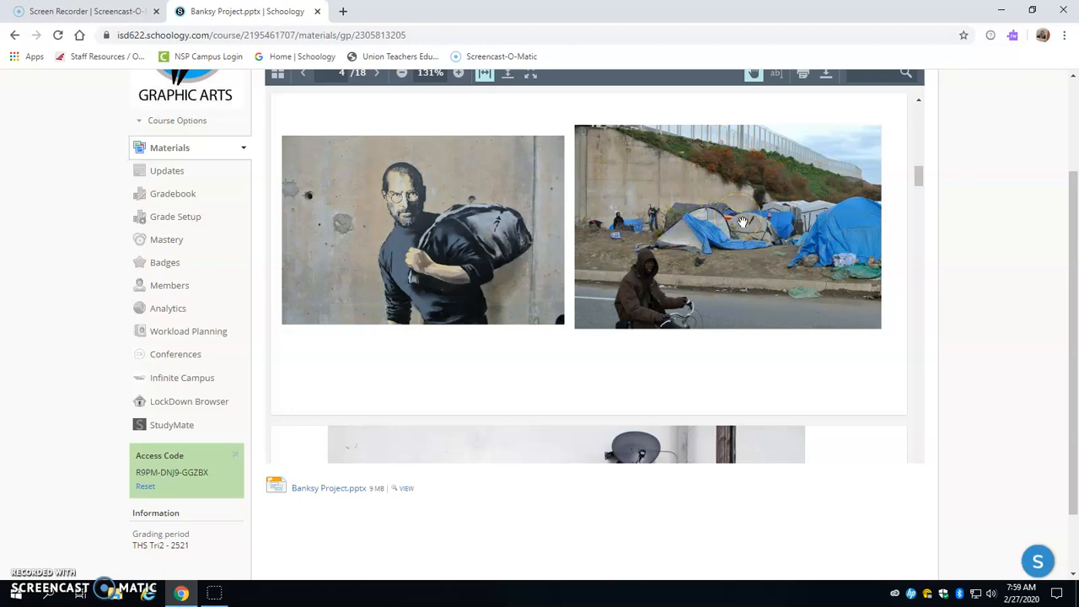
Scroll through the sack-carrier and tent-camp slide and advance the viewer to the next slide.
scroll(down, 3)
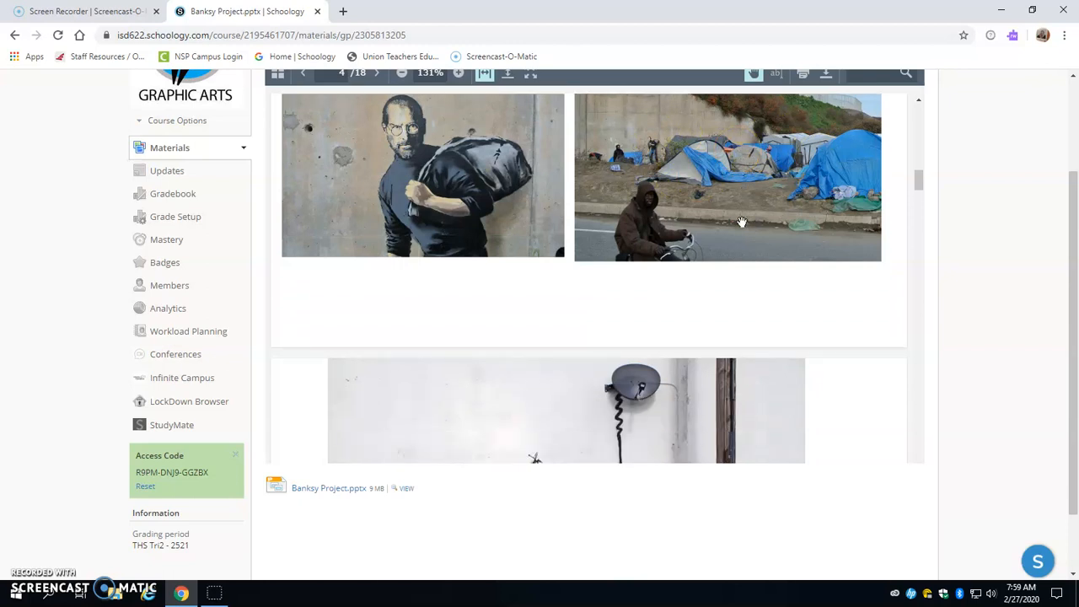
scroll(down, 3)
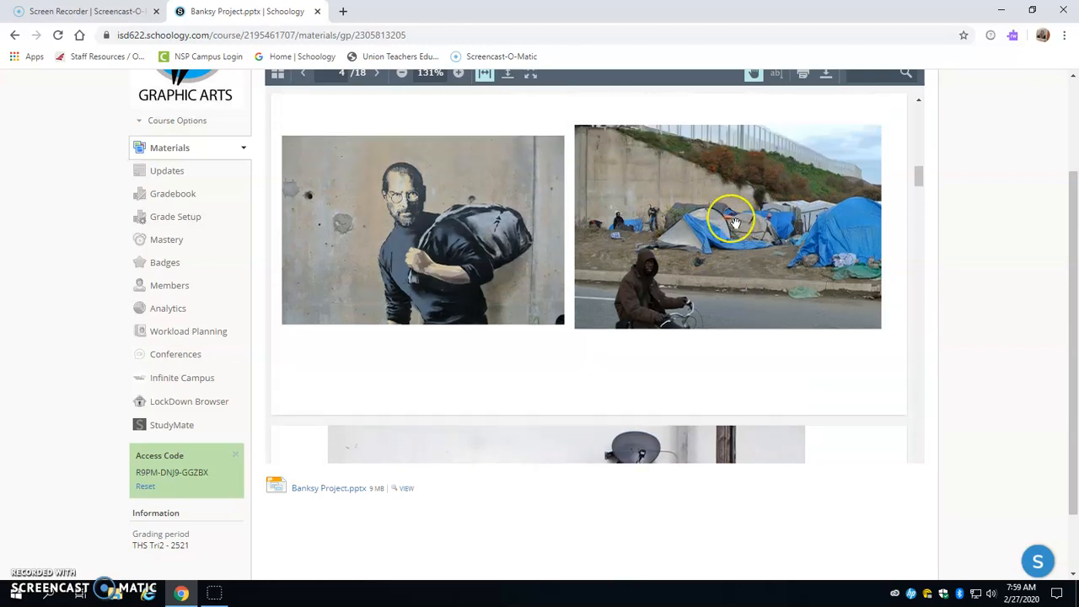
mouse_move(809, 202)
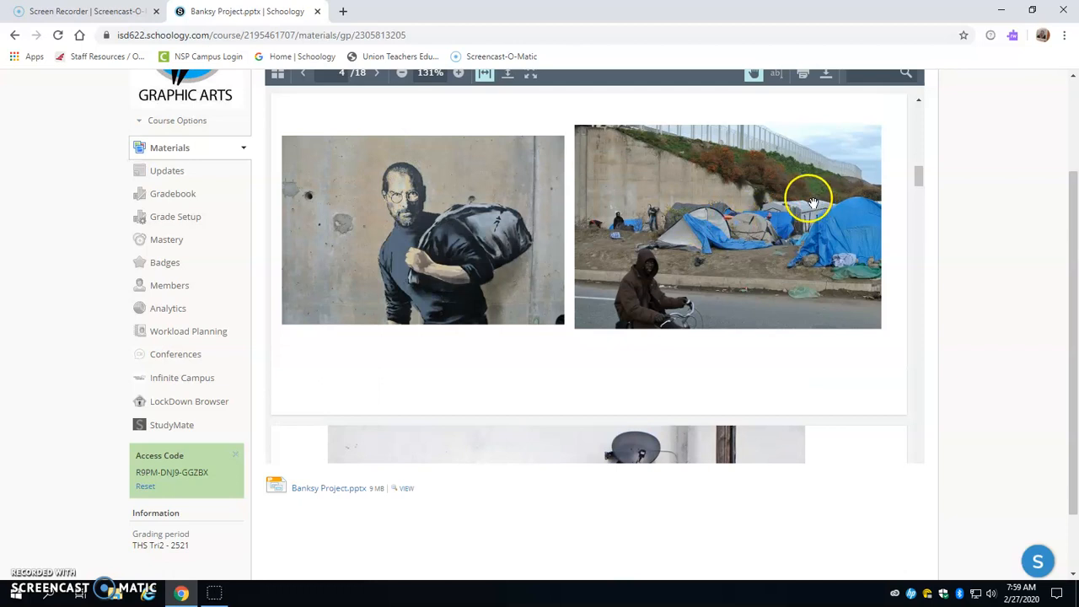
click(377, 72)
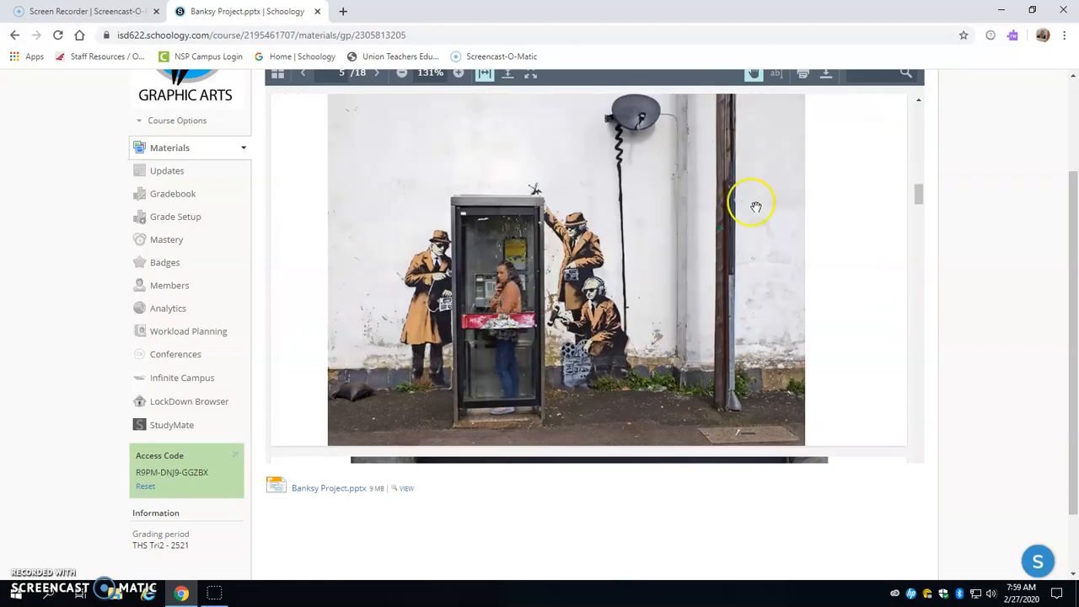
mouse_move(735, 236)
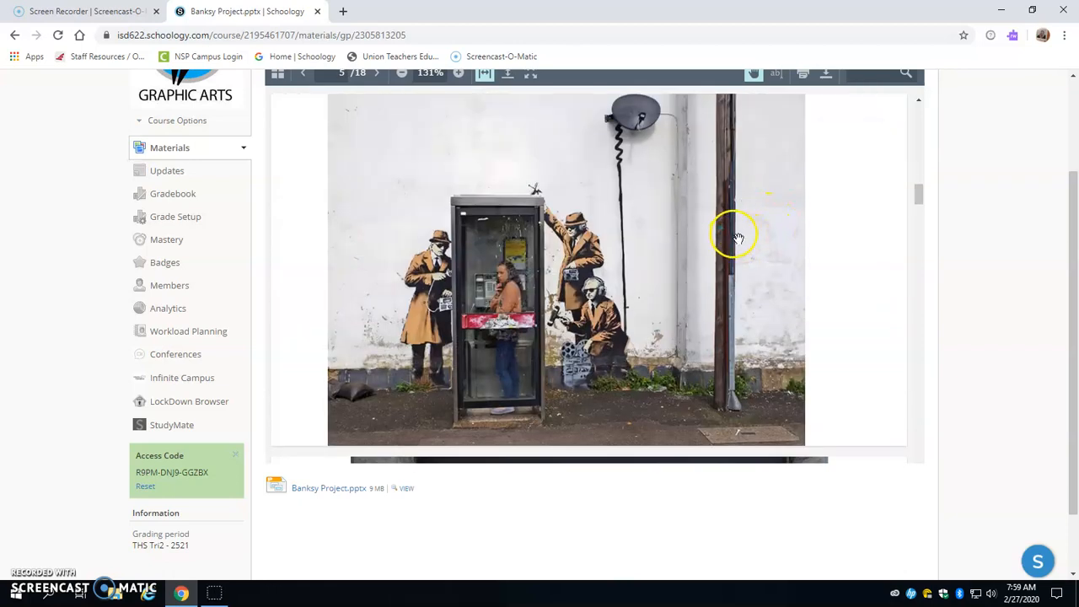
mouse_move(548, 152)
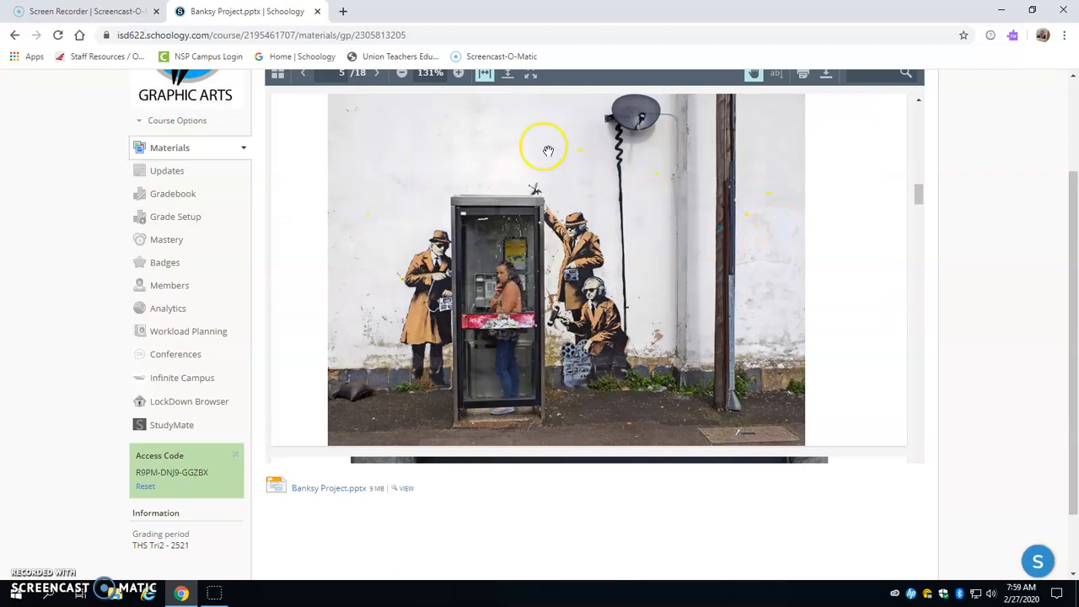
mouse_move(624, 317)
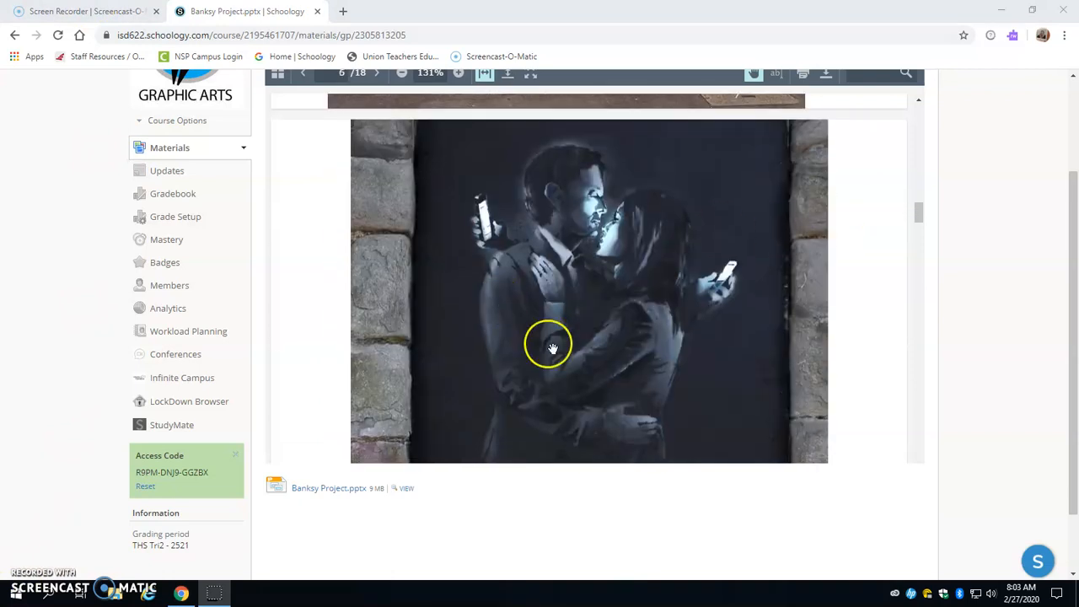
mouse_move(843, 305)
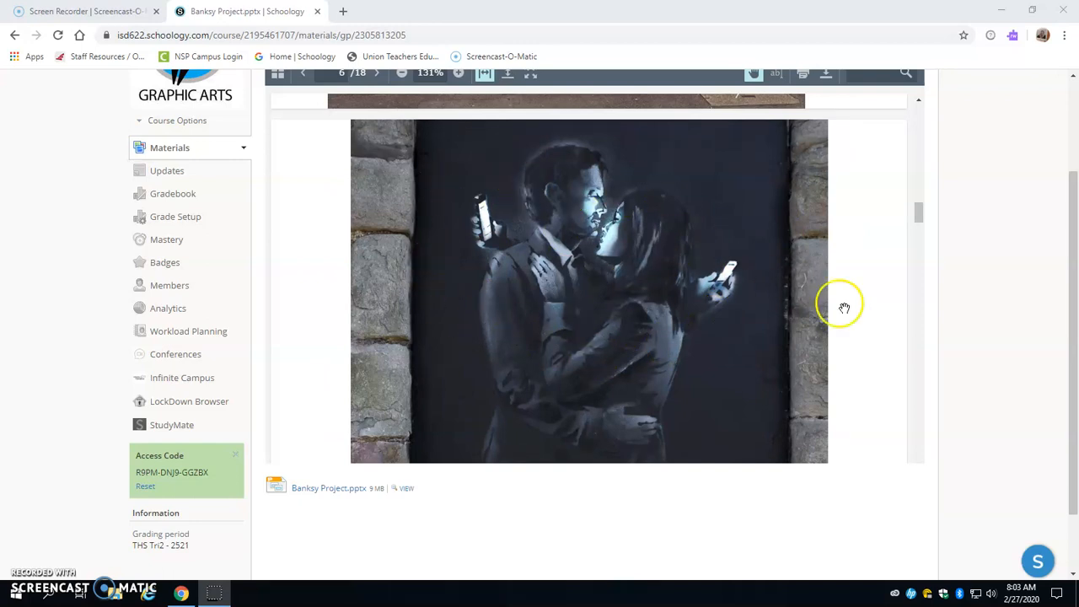
mouse_move(862, 315)
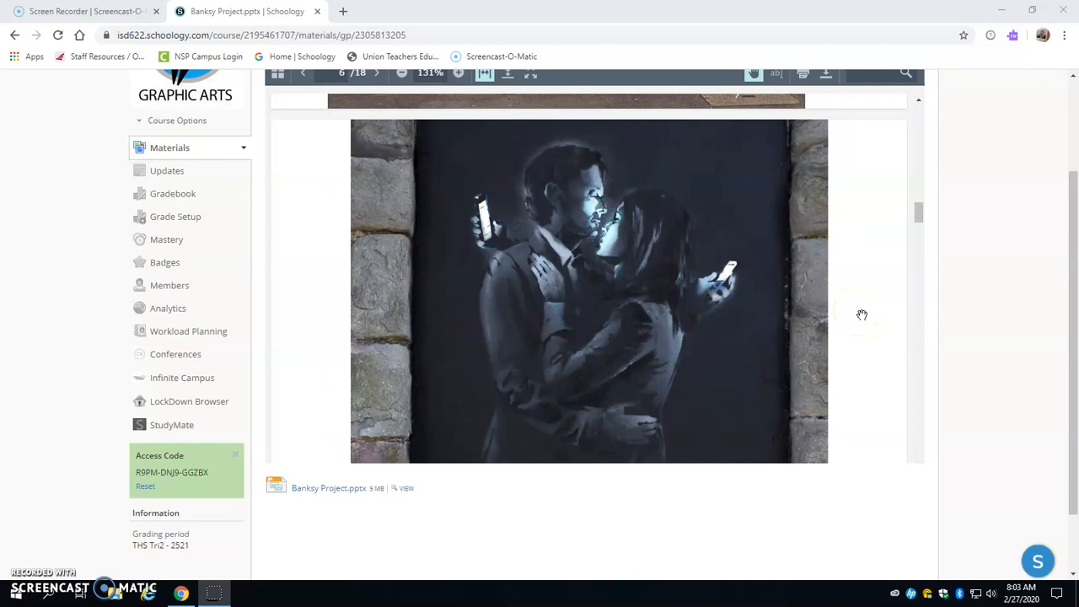
Scroll the slideshow from slide 6 down to the wall-crack slide and advance the viewer.
scroll(down, 3)
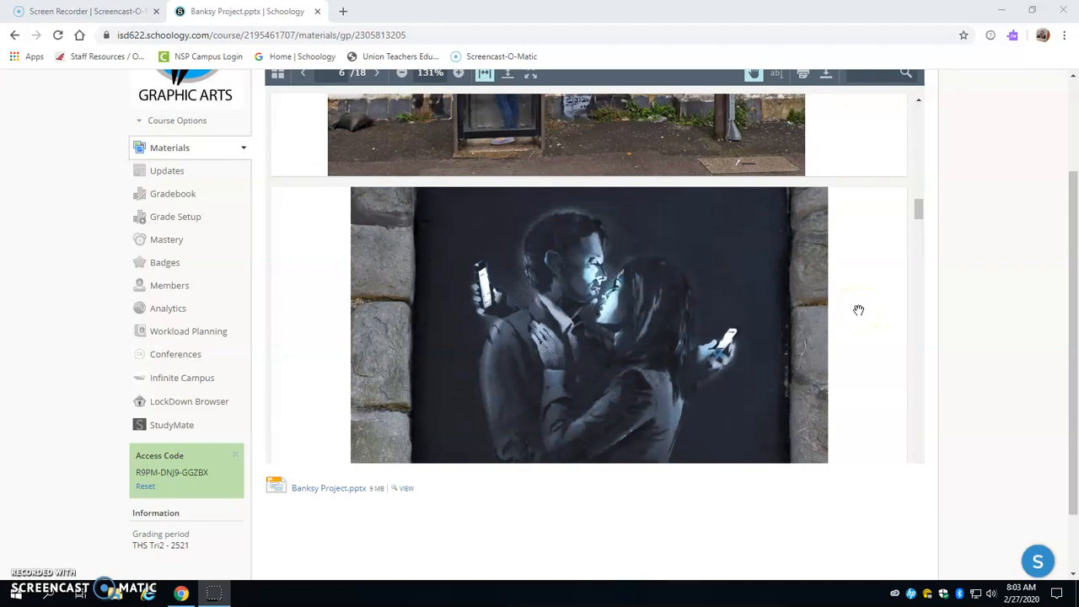
scroll(down, 3)
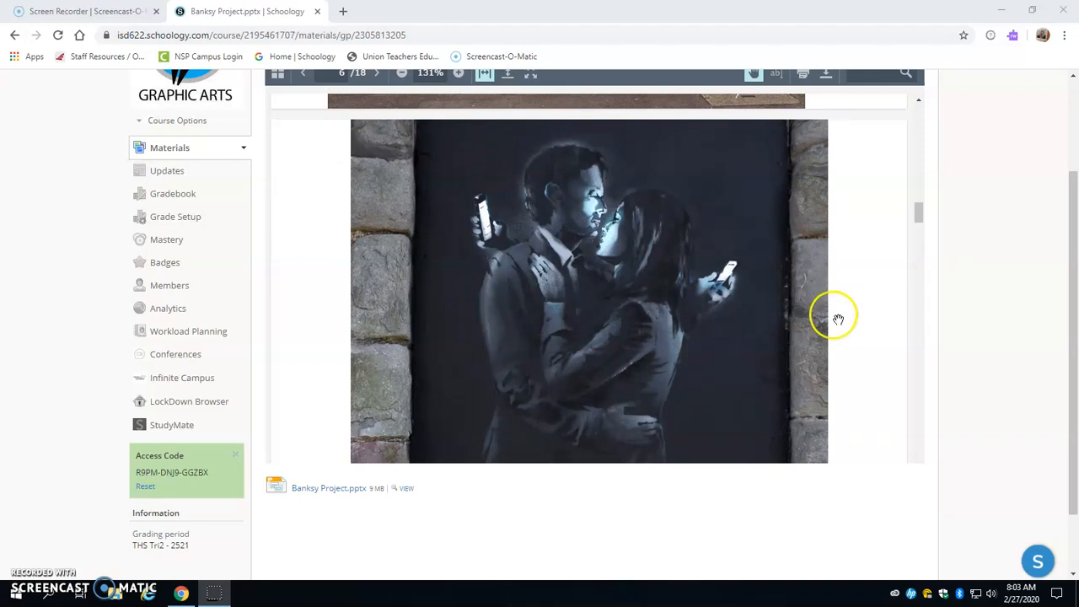
click(377, 72)
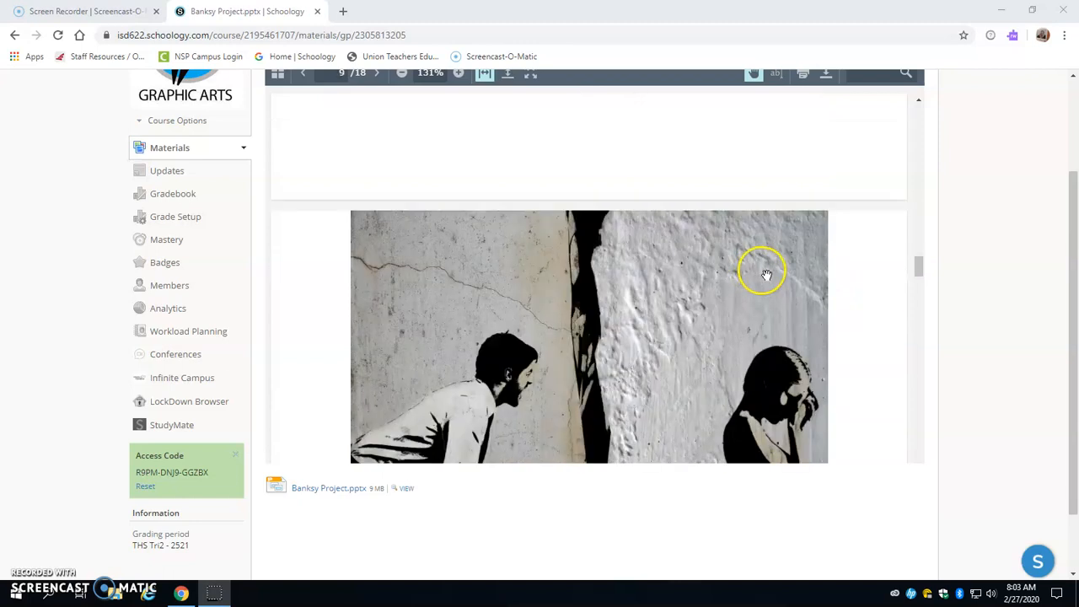
Scroll the slideshow from slide 9 down to slide 17, the 'How to start...' instructions.
scroll(down, 3)
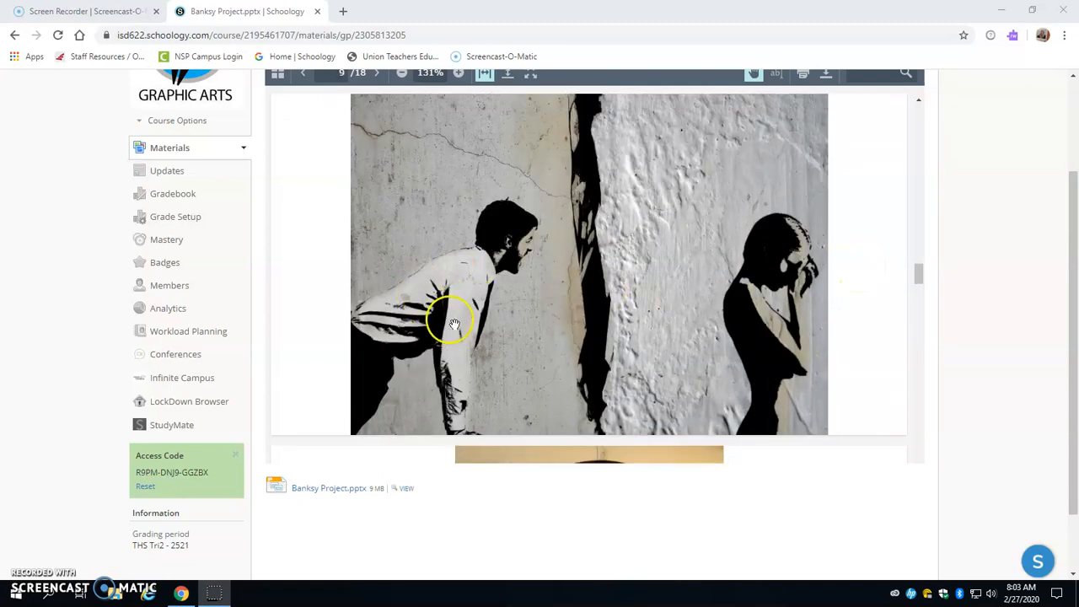
mouse_move(590, 131)
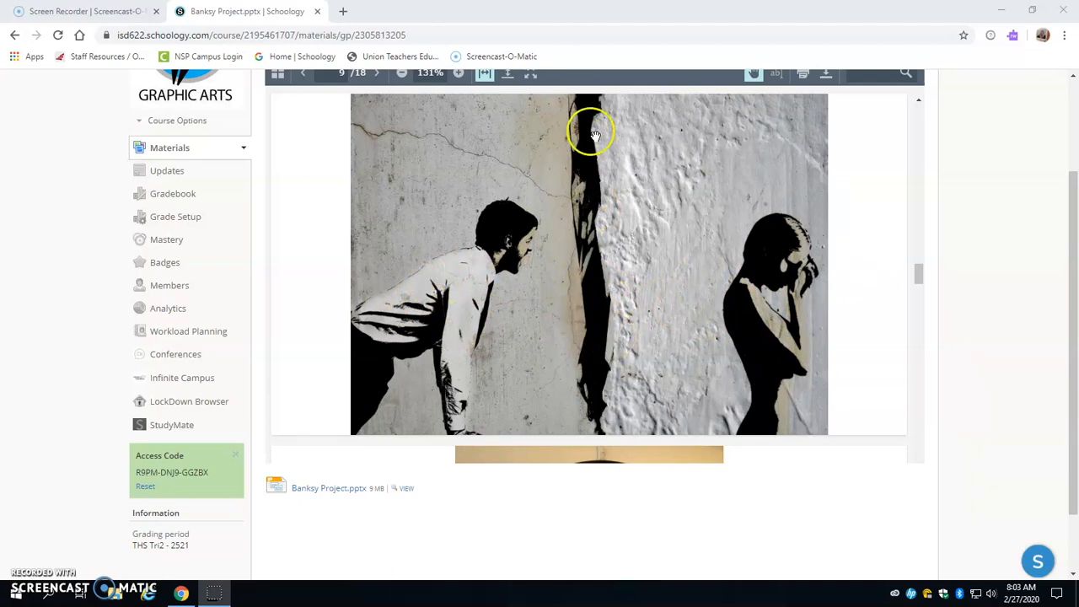
mouse_move(637, 232)
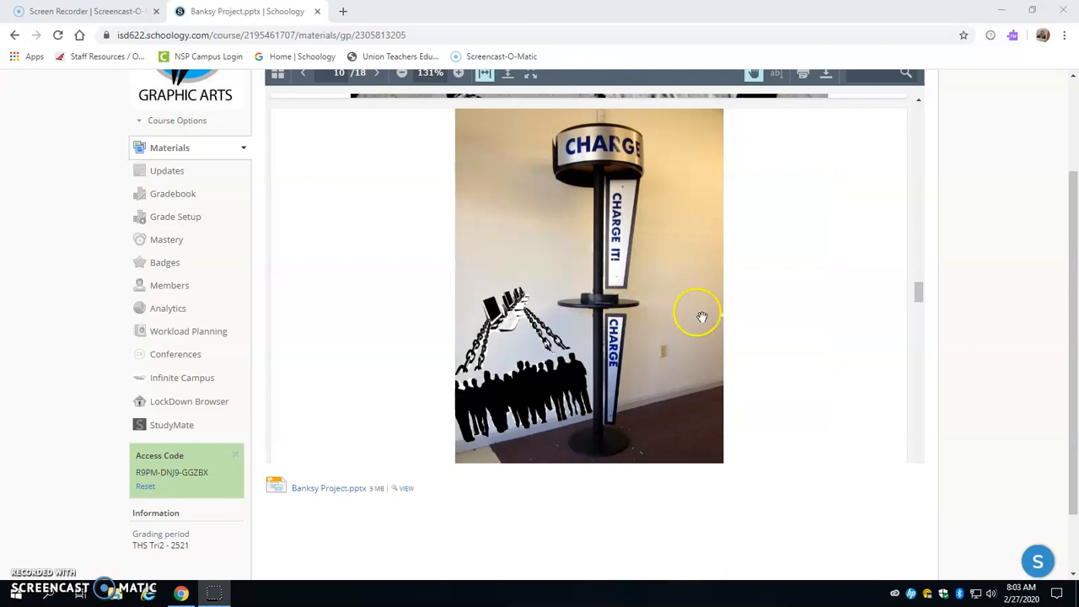
mouse_move(581, 290)
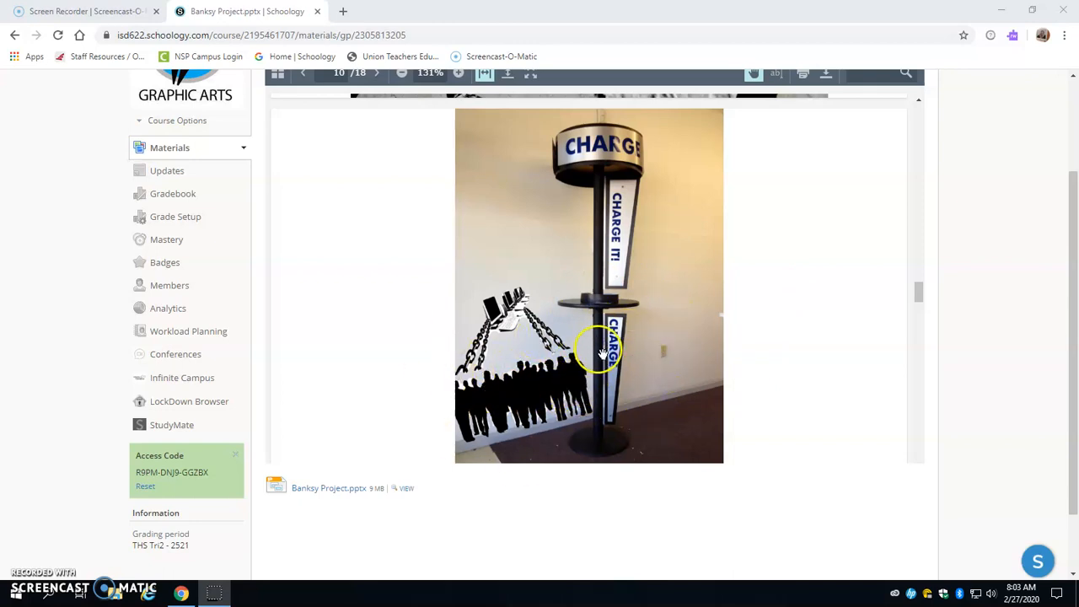
mouse_move(590, 300)
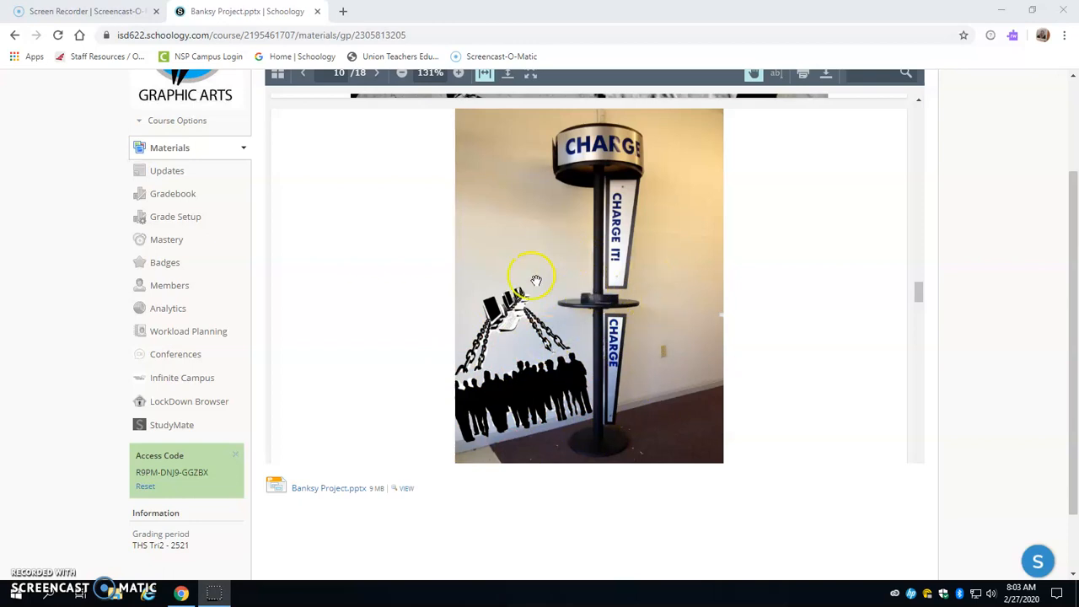
mouse_move(607, 354)
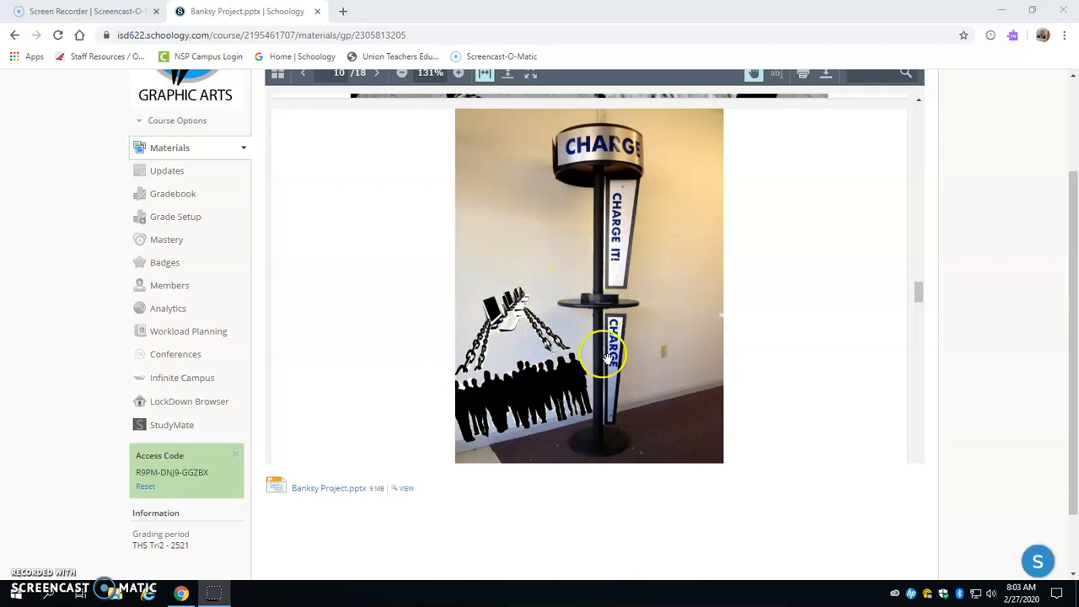
mouse_move(442, 319)
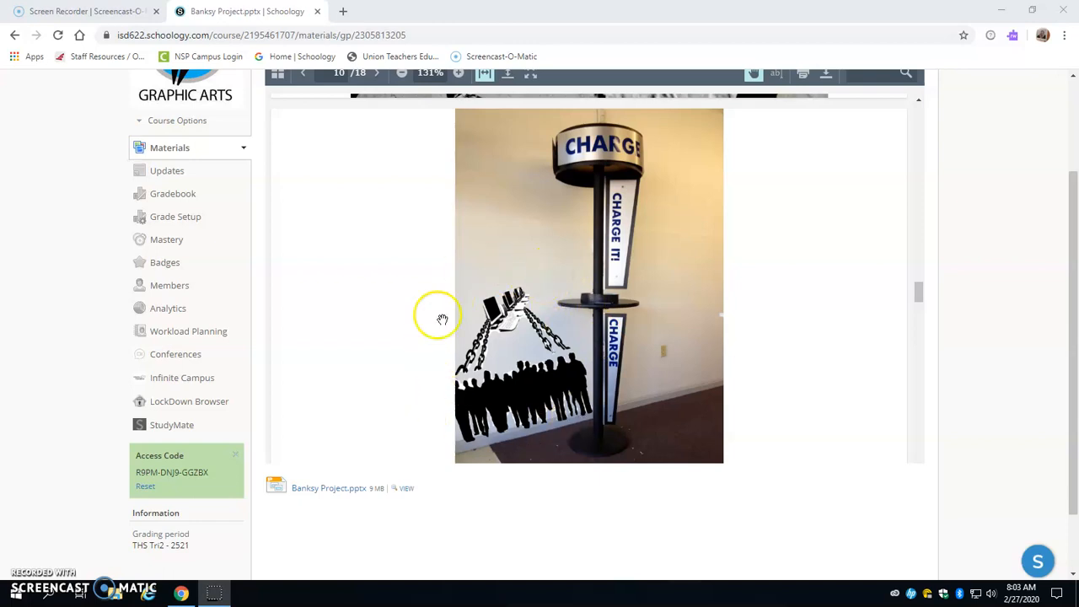
mouse_move(580, 320)
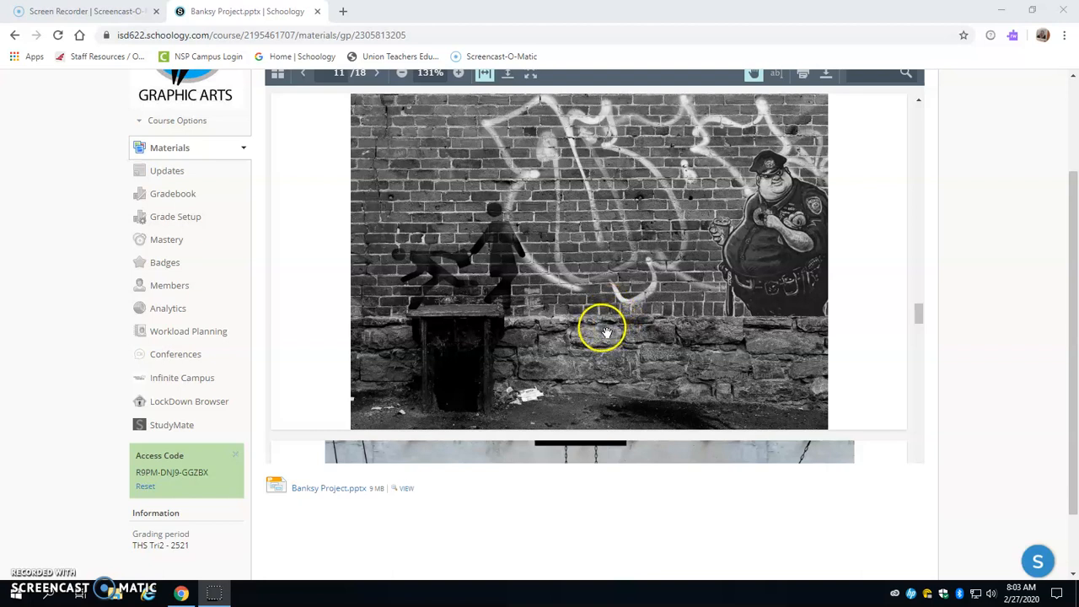
mouse_move(610, 206)
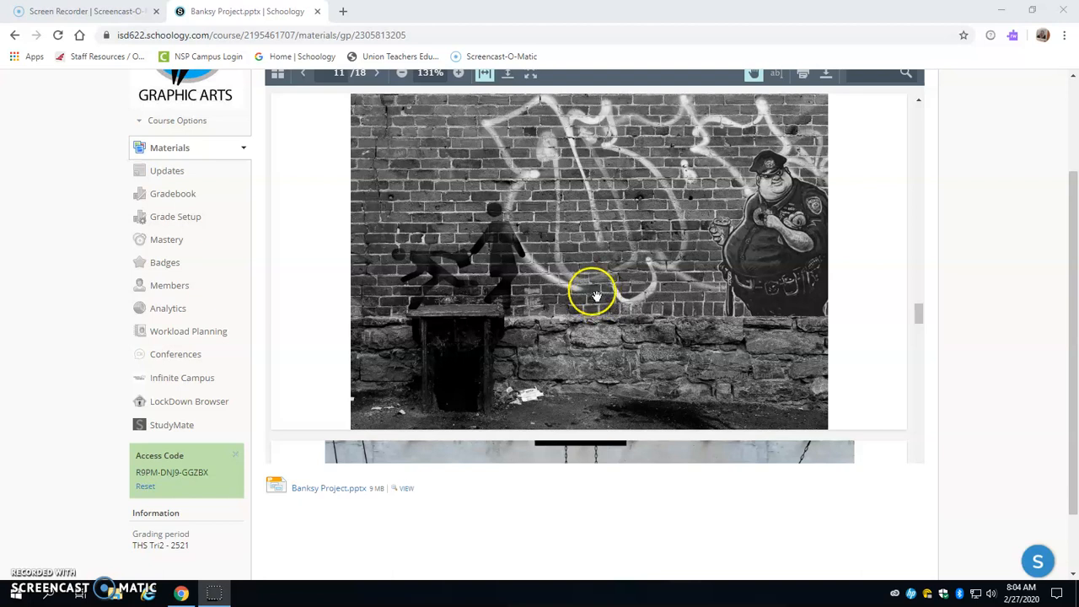
mouse_move(625, 283)
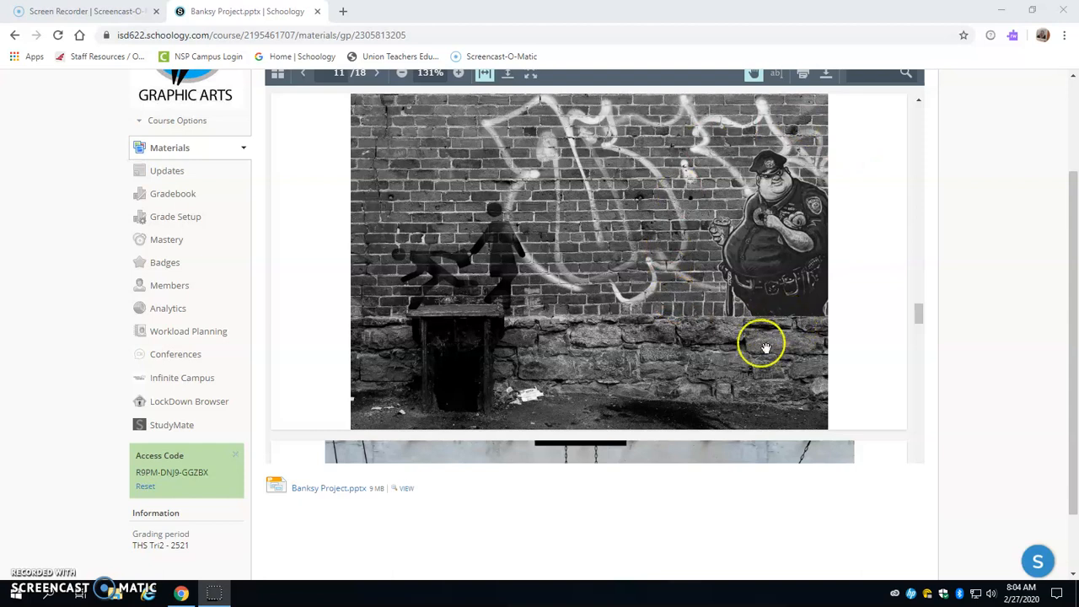
scroll(down, 3)
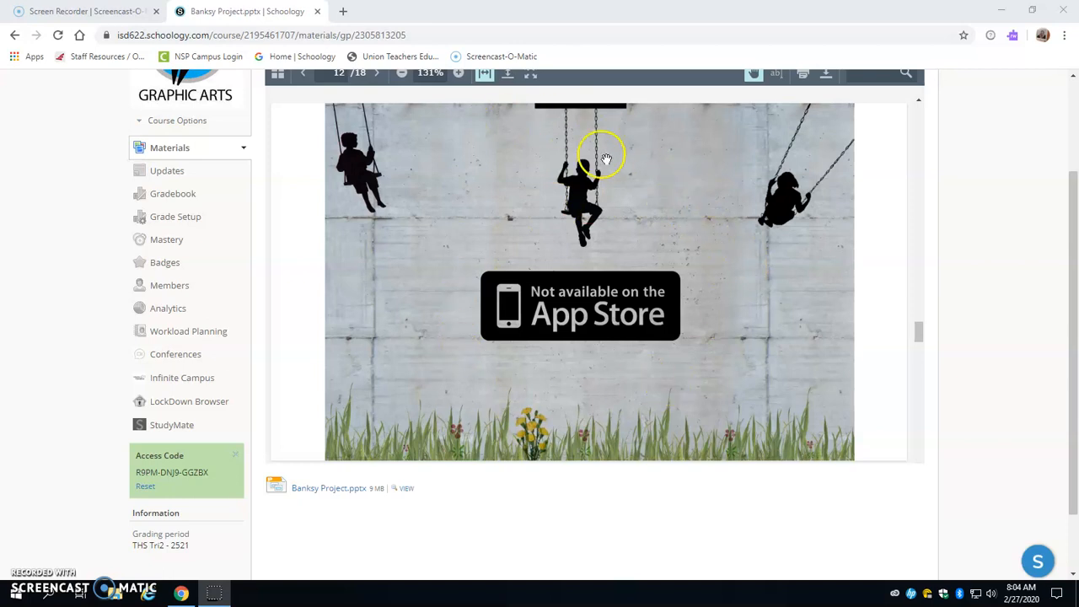
mouse_move(714, 321)
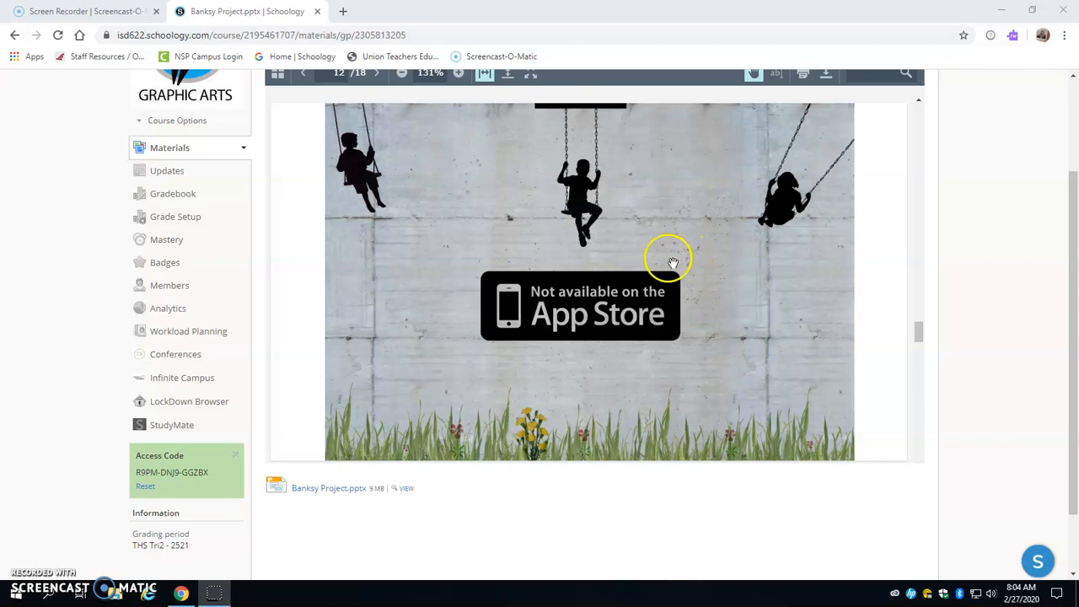
mouse_move(576, 239)
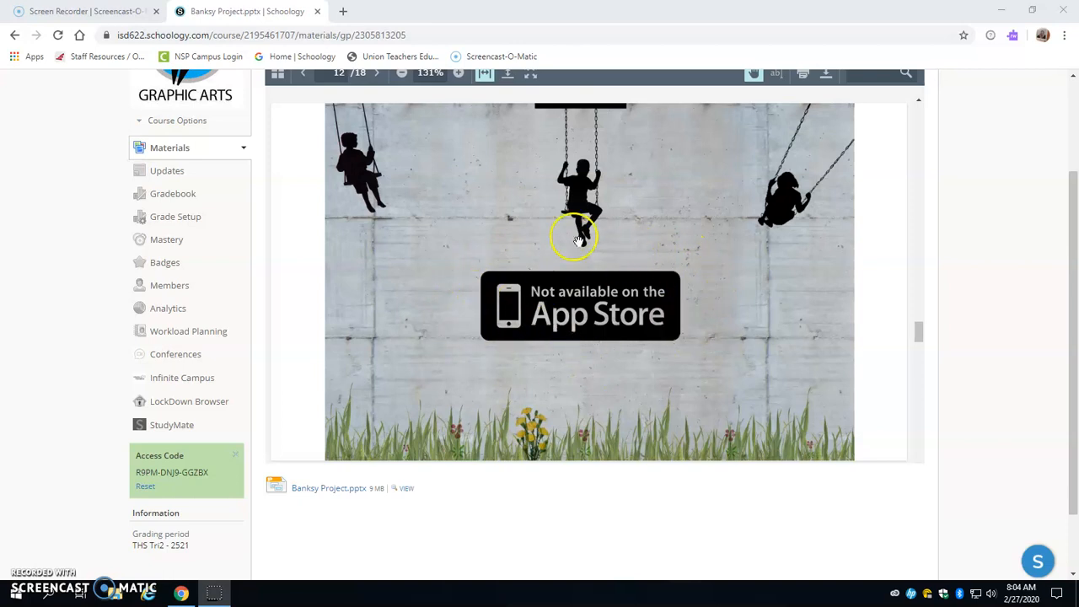
mouse_move(379, 189)
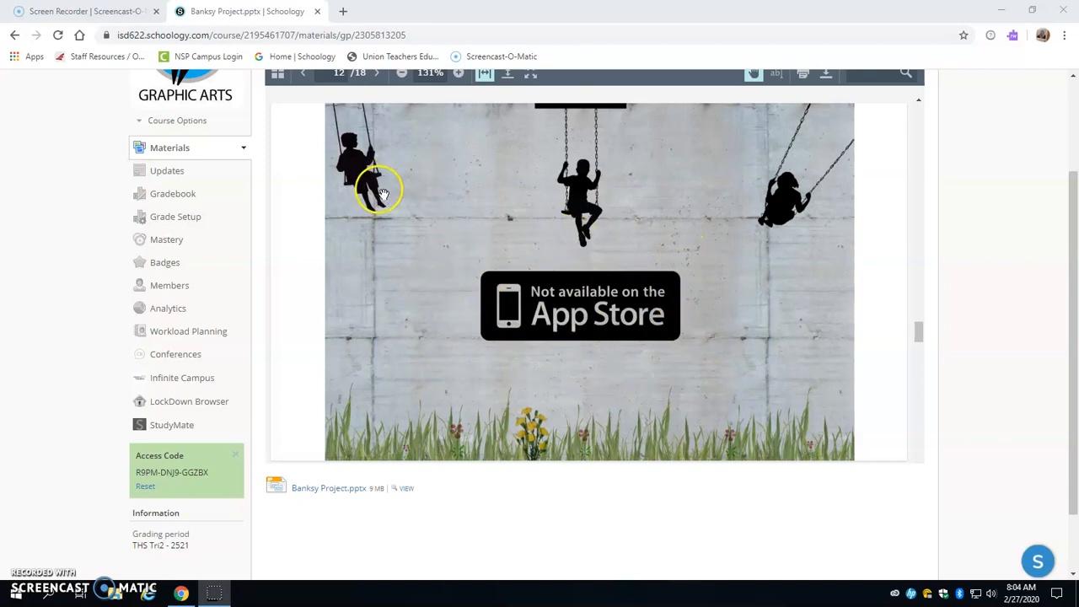
mouse_move(563, 293)
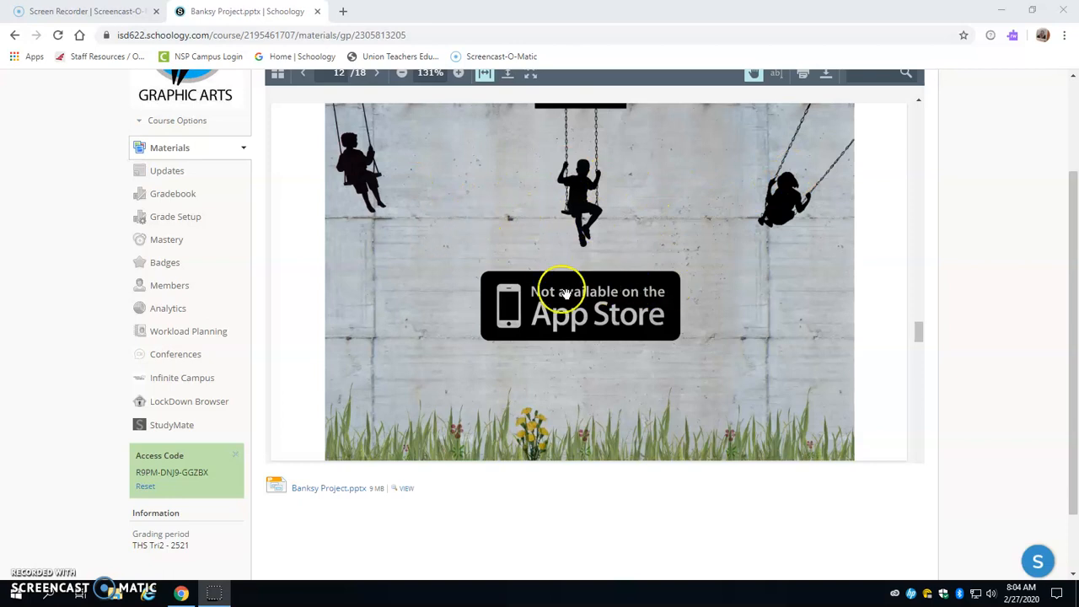
scroll(down, 3)
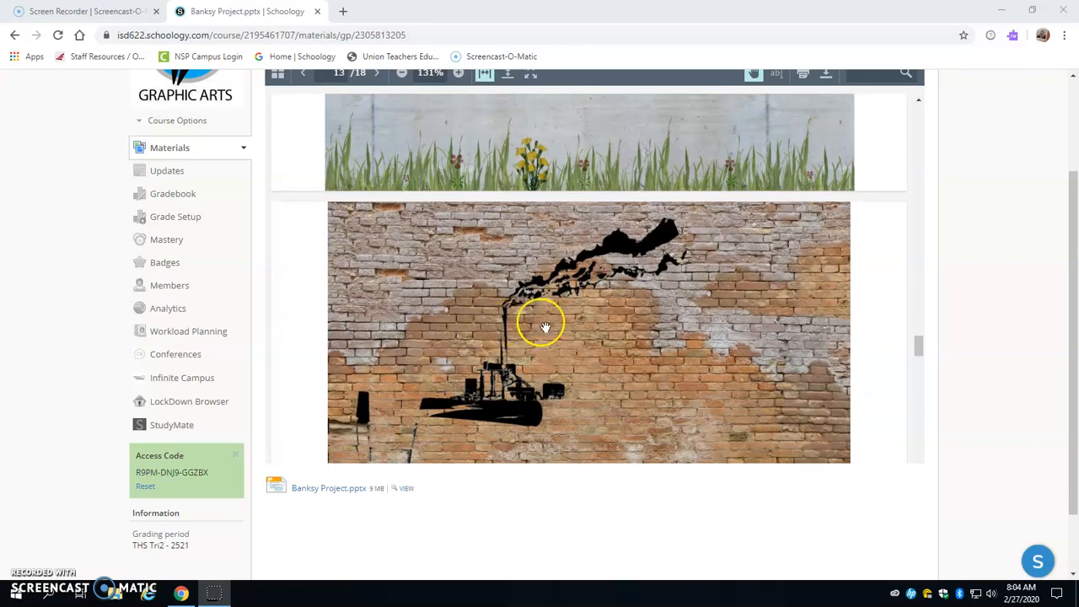
scroll(down, 3)
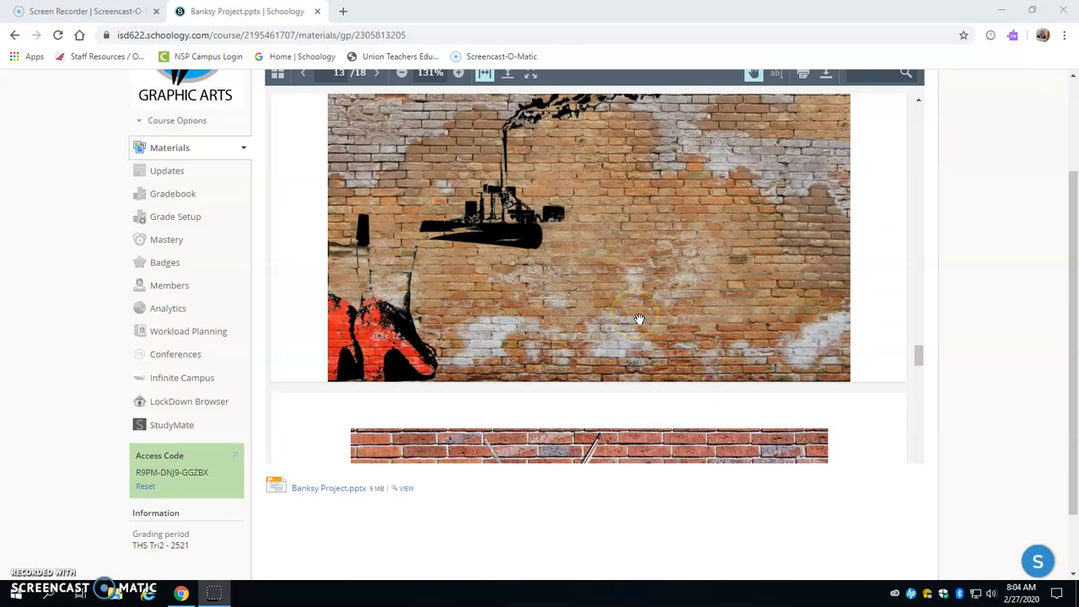
click(378, 73)
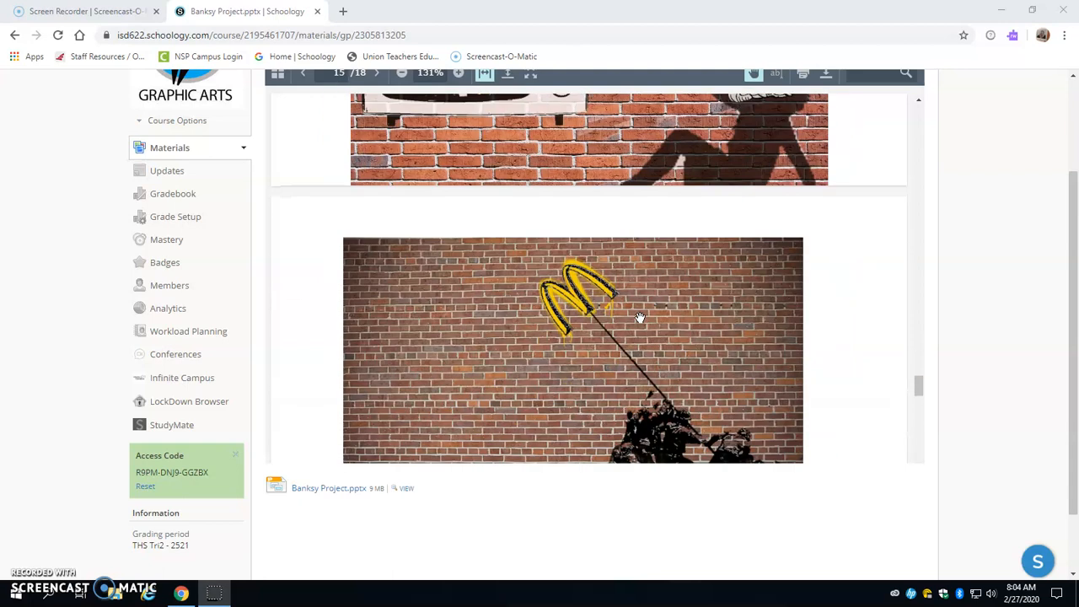
scroll(down, 3)
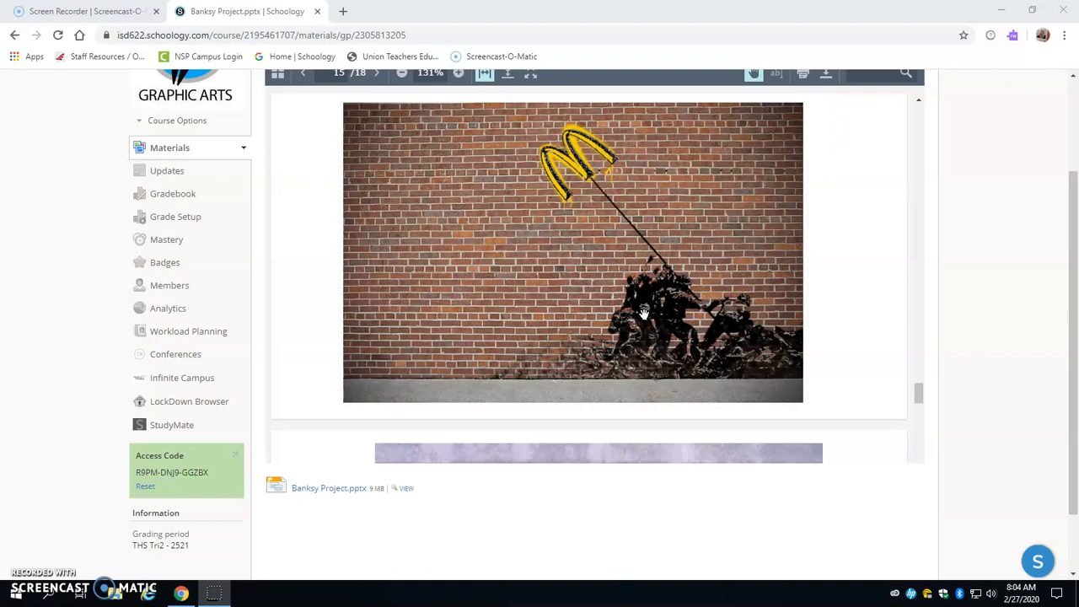
scroll(down, 3)
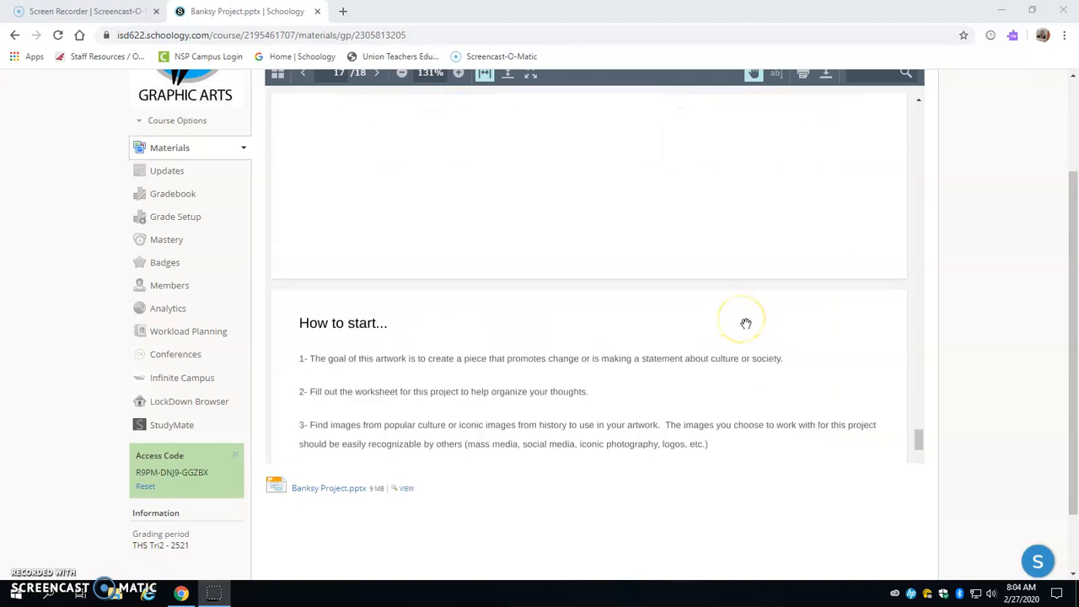
Finish the last slide and return to the Final Project materials list via the breadcrumb.
click(377, 72)
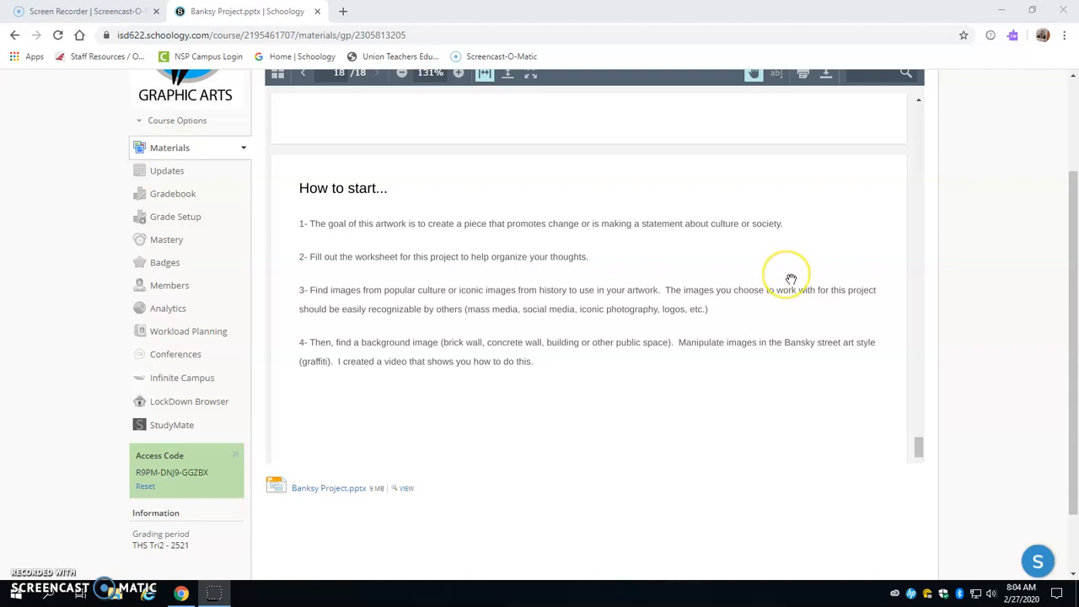
mouse_move(788, 276)
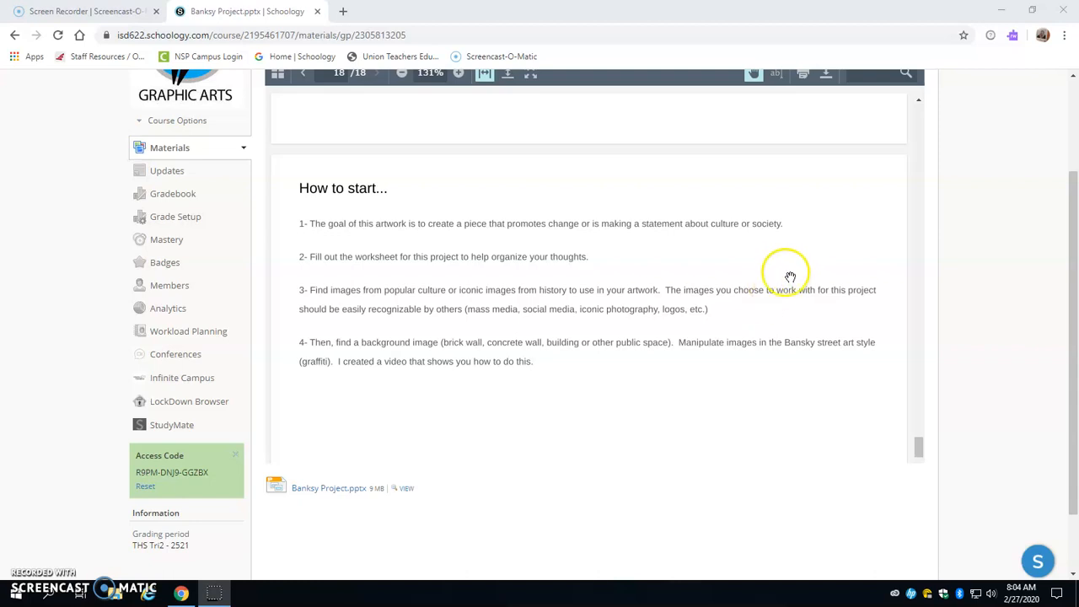
mouse_move(348, 260)
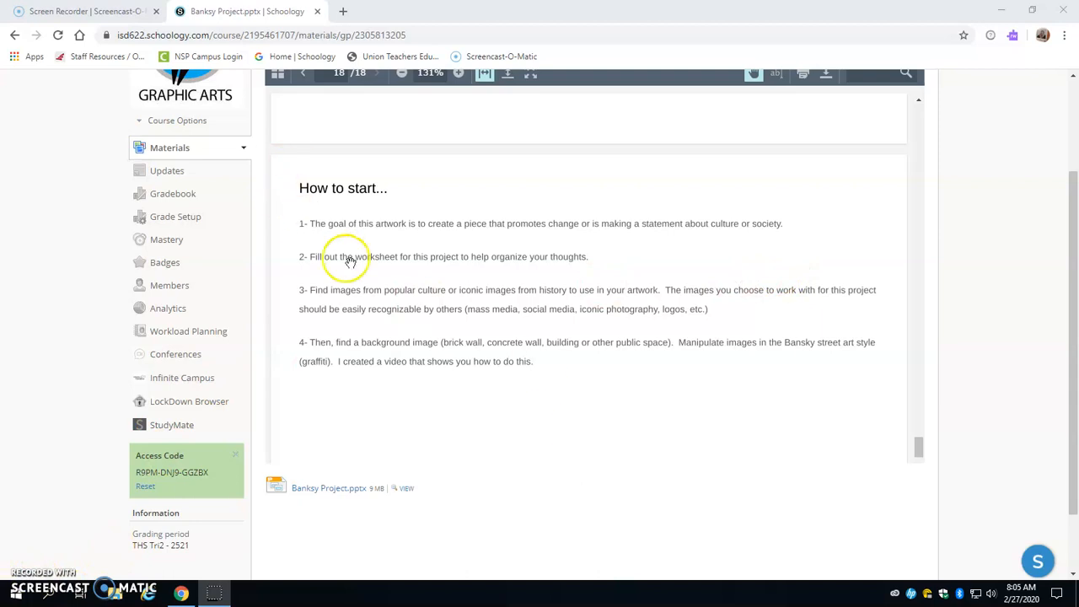
mouse_move(313, 276)
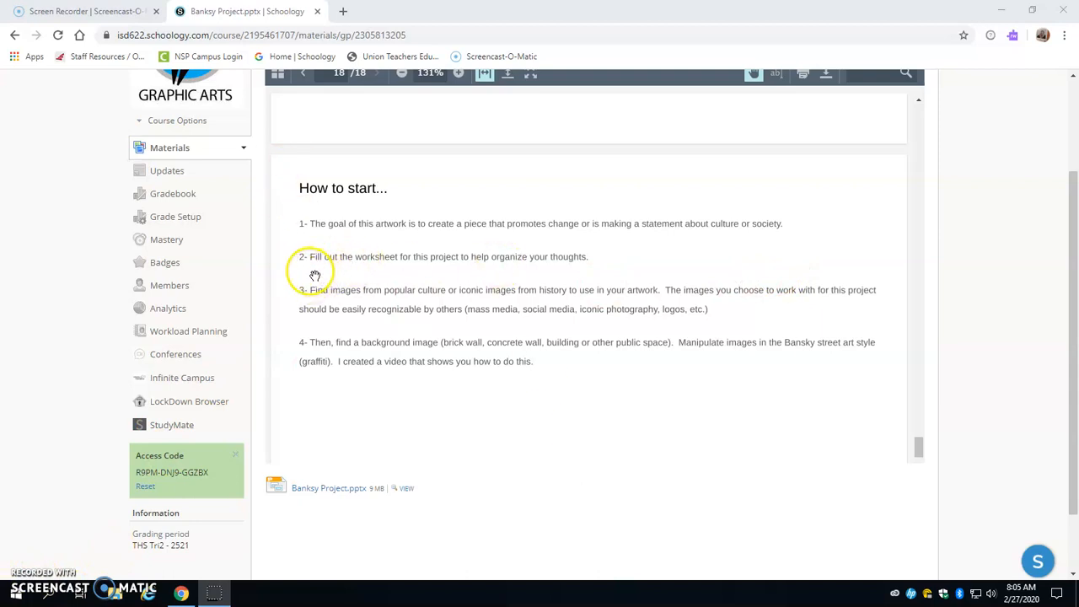
mouse_move(613, 266)
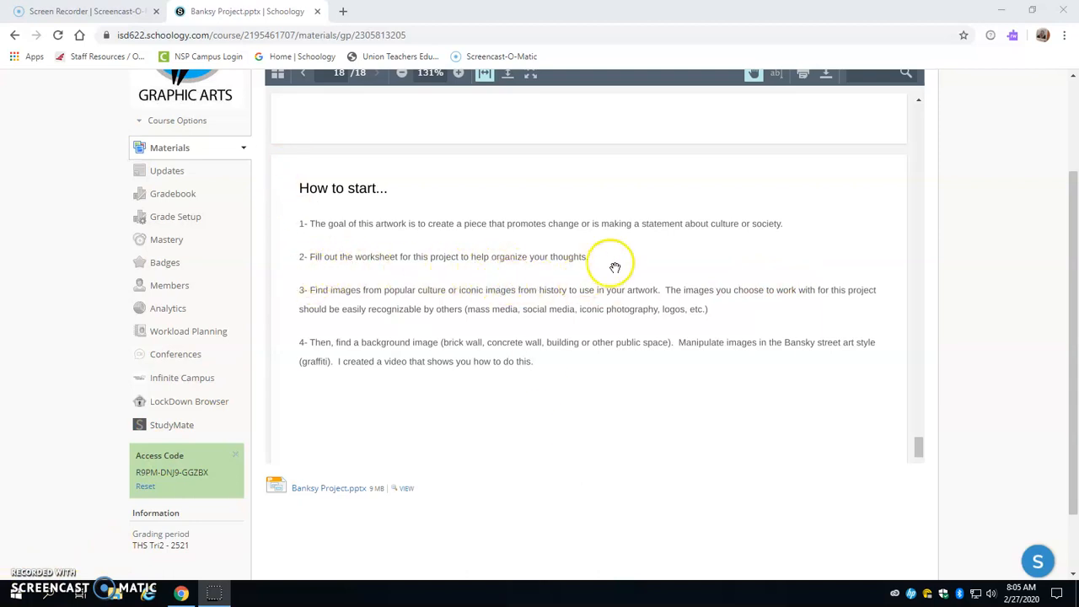
mouse_move(576, 259)
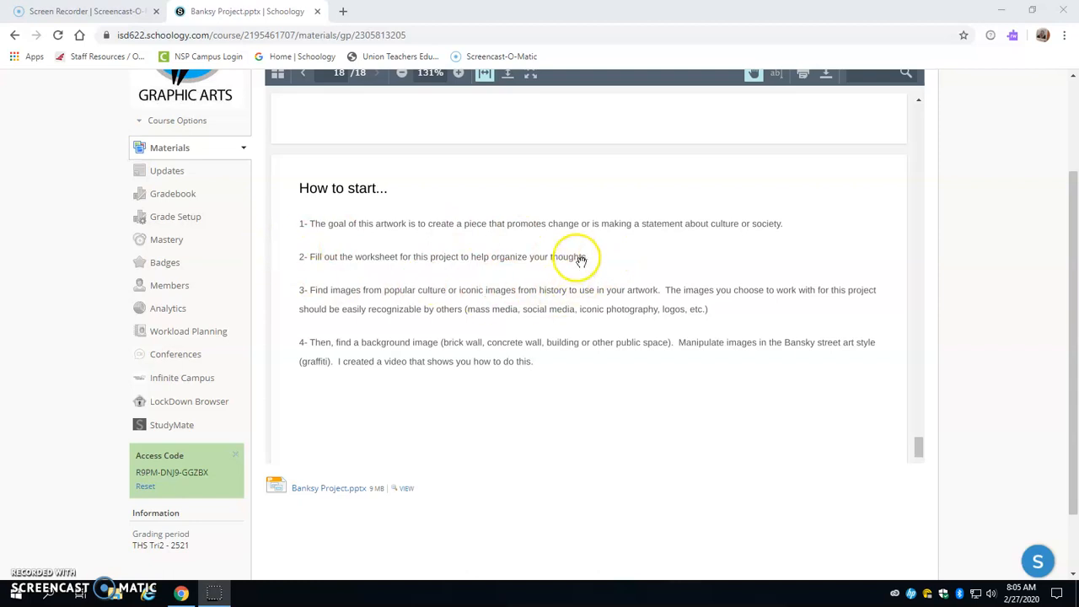
mouse_move(293, 257)
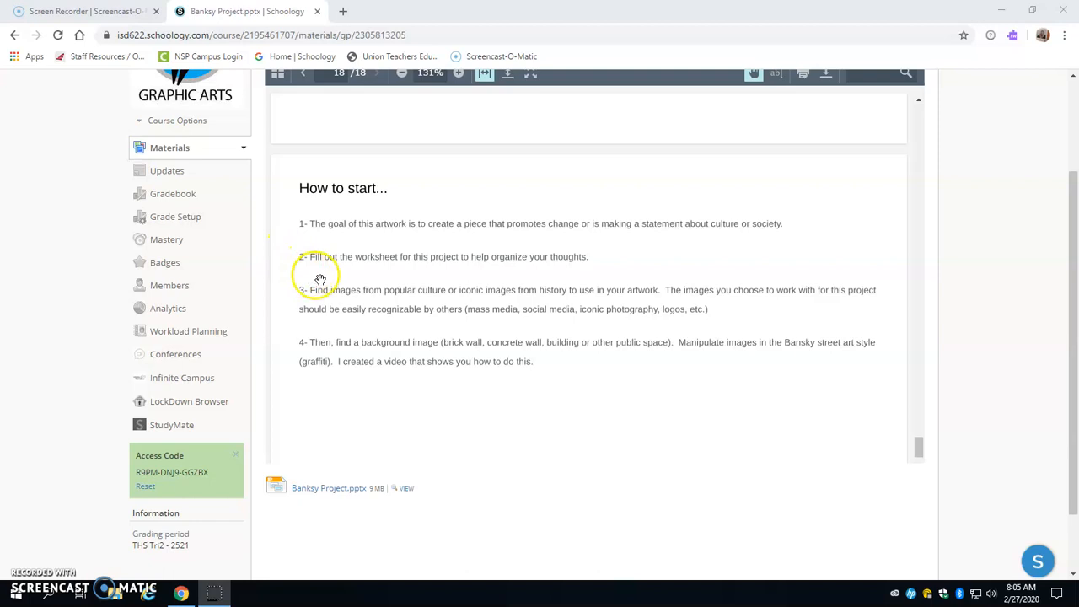
mouse_move(405, 306)
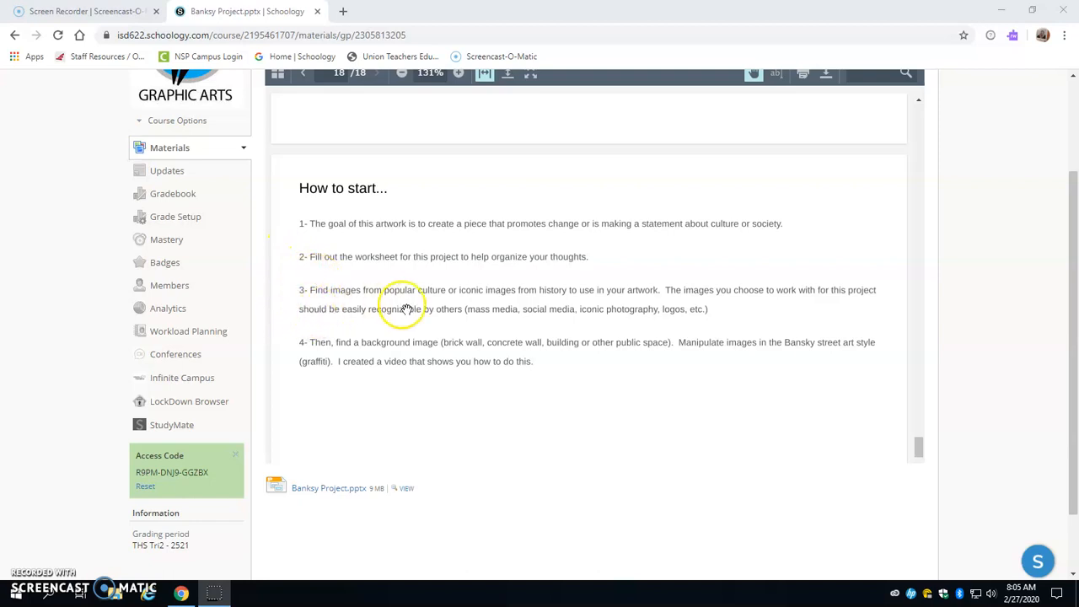
mouse_move(509, 307)
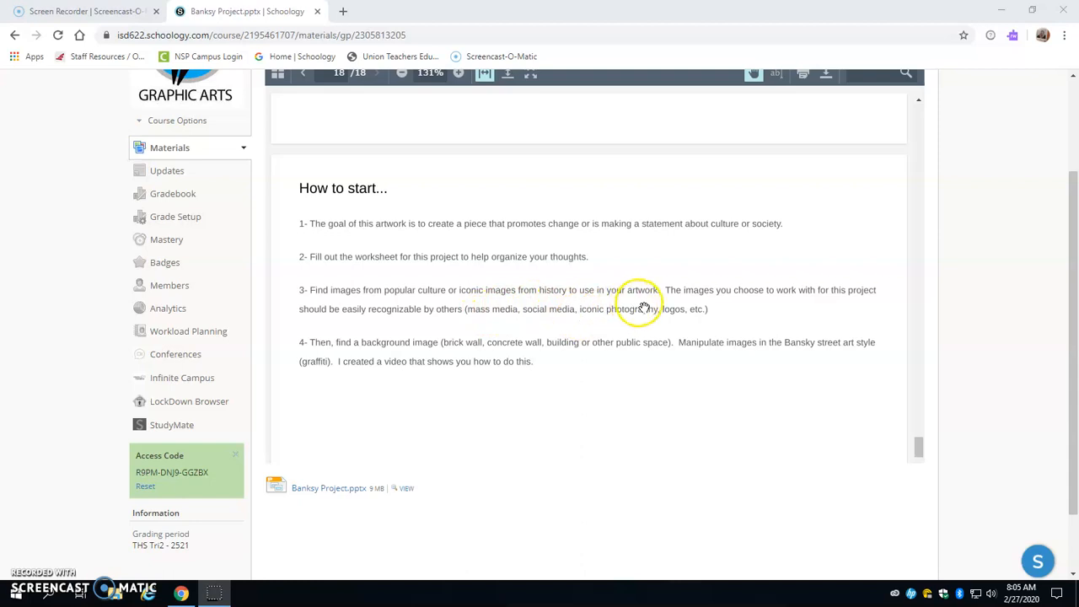
mouse_move(842, 314)
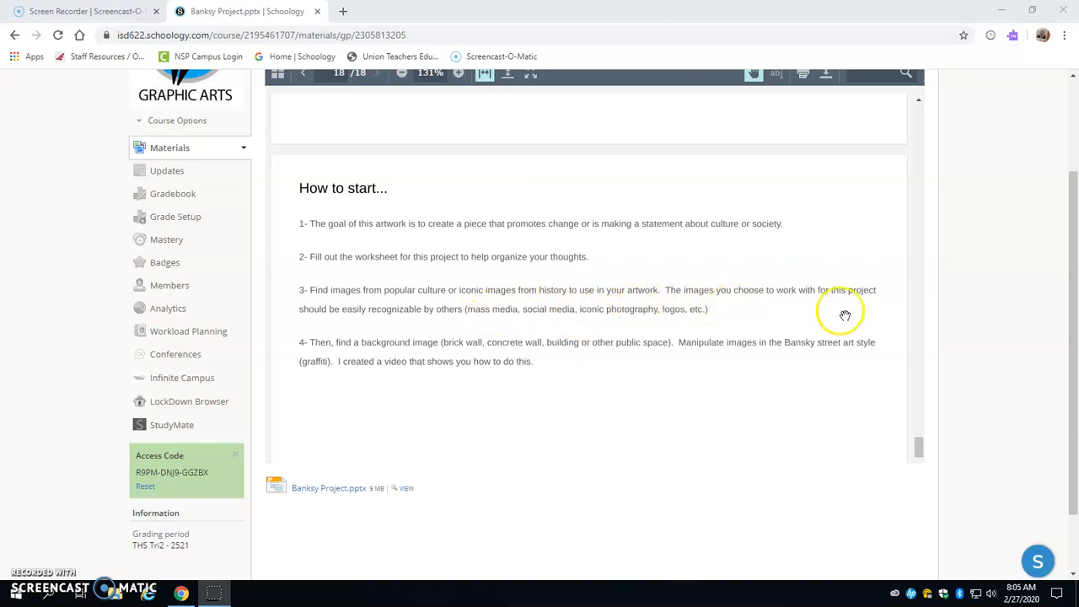
mouse_move(452, 343)
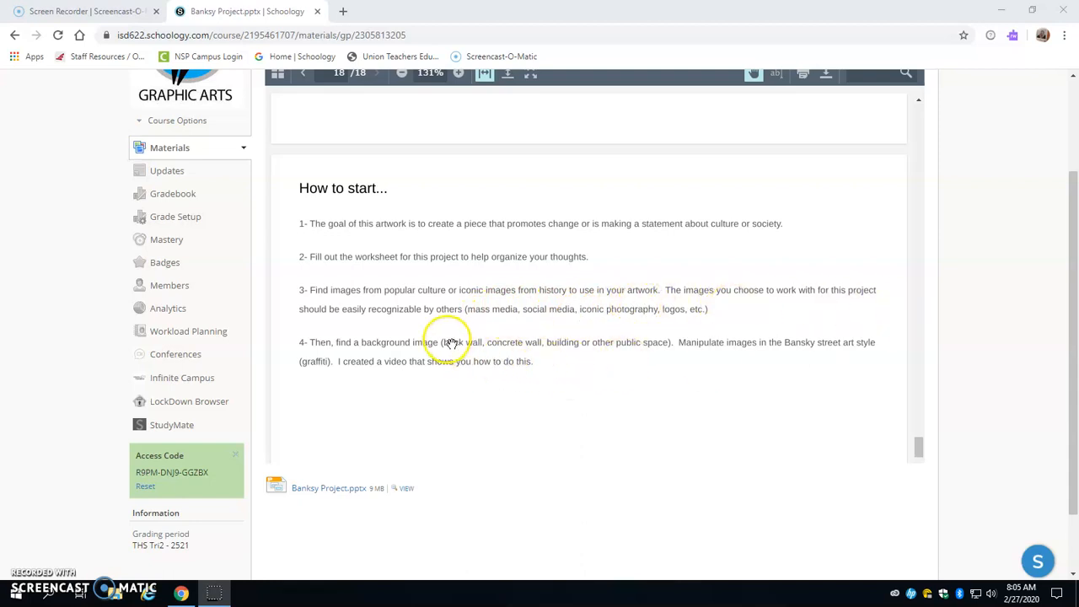
mouse_move(492, 329)
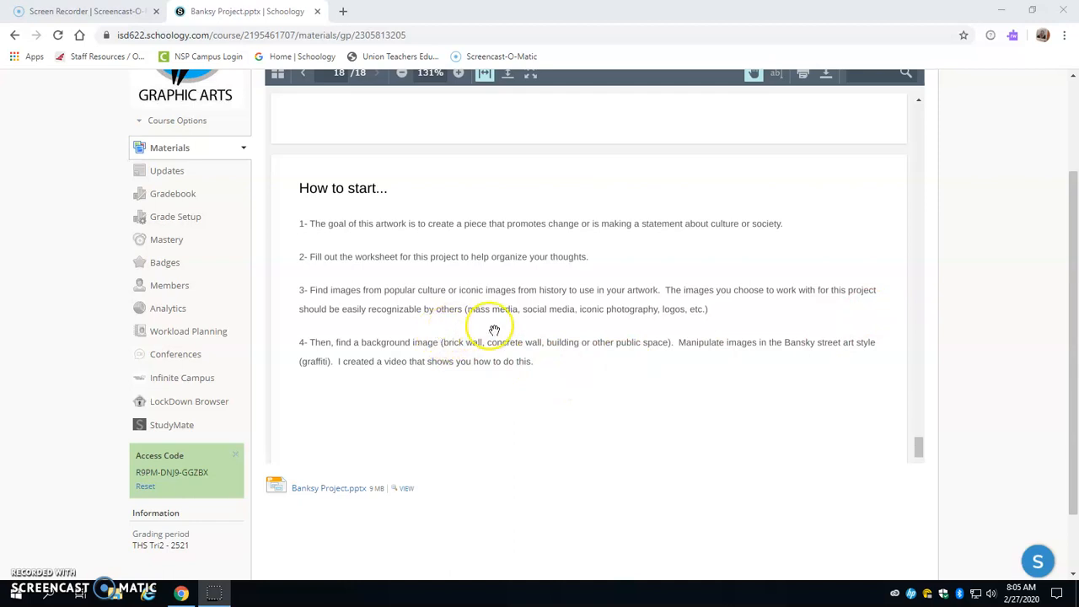
mouse_move(593, 327)
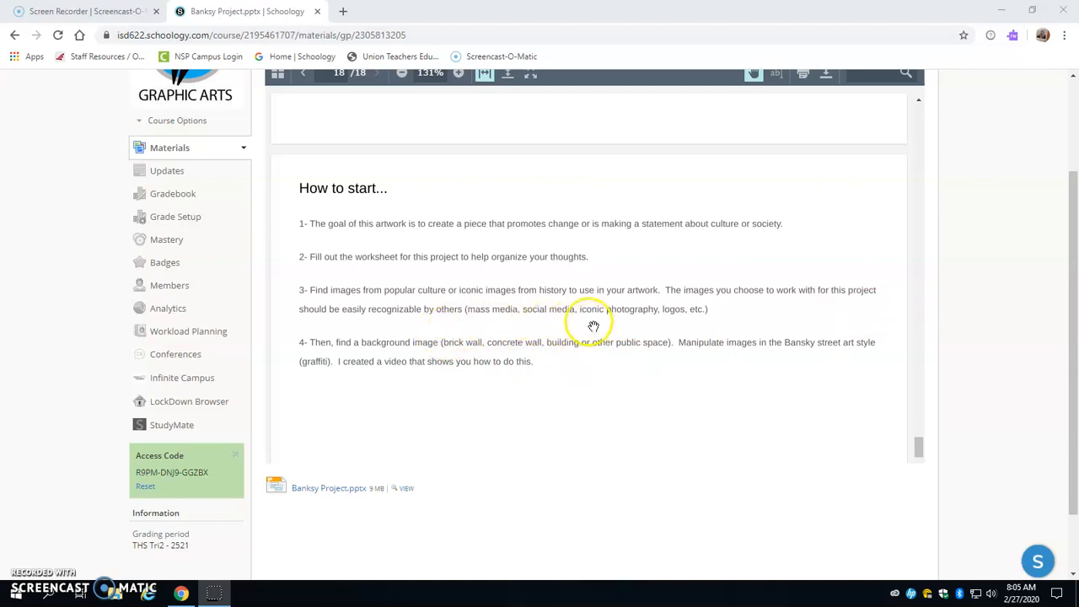
mouse_move(320, 412)
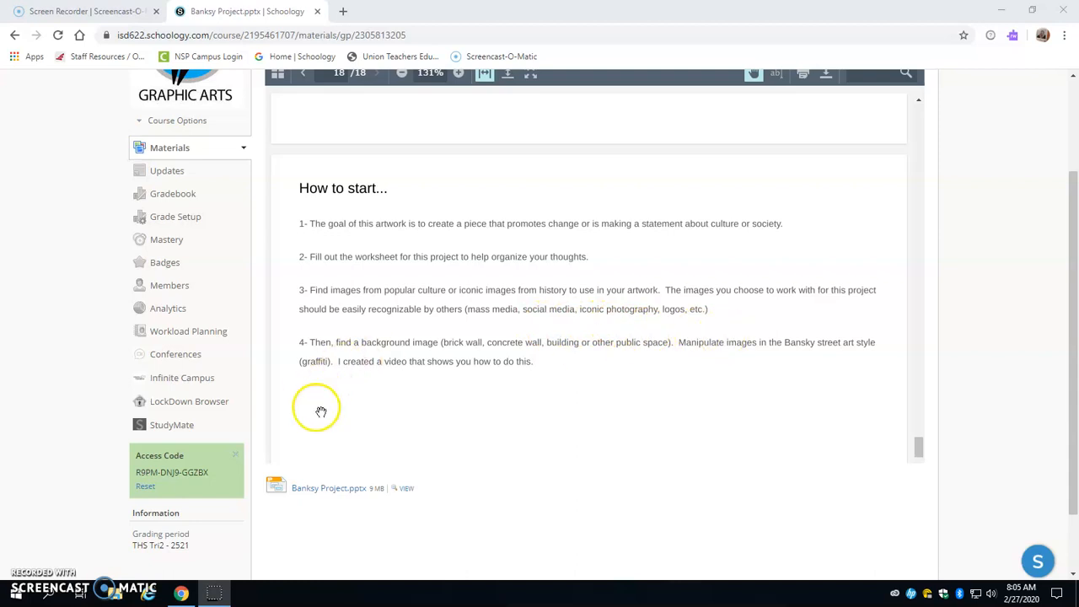
mouse_move(300, 378)
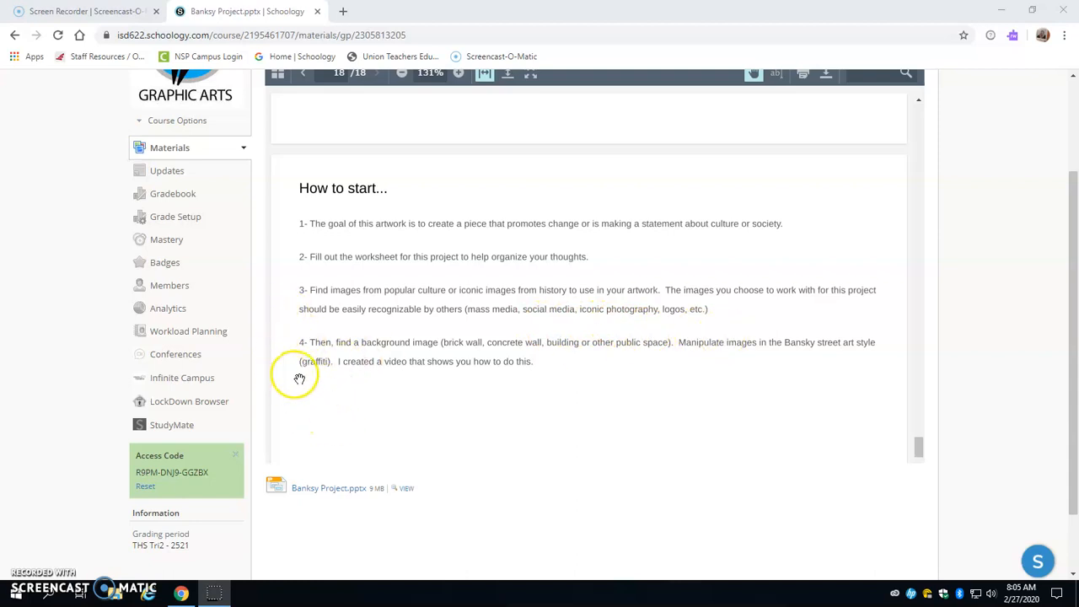
mouse_move(445, 374)
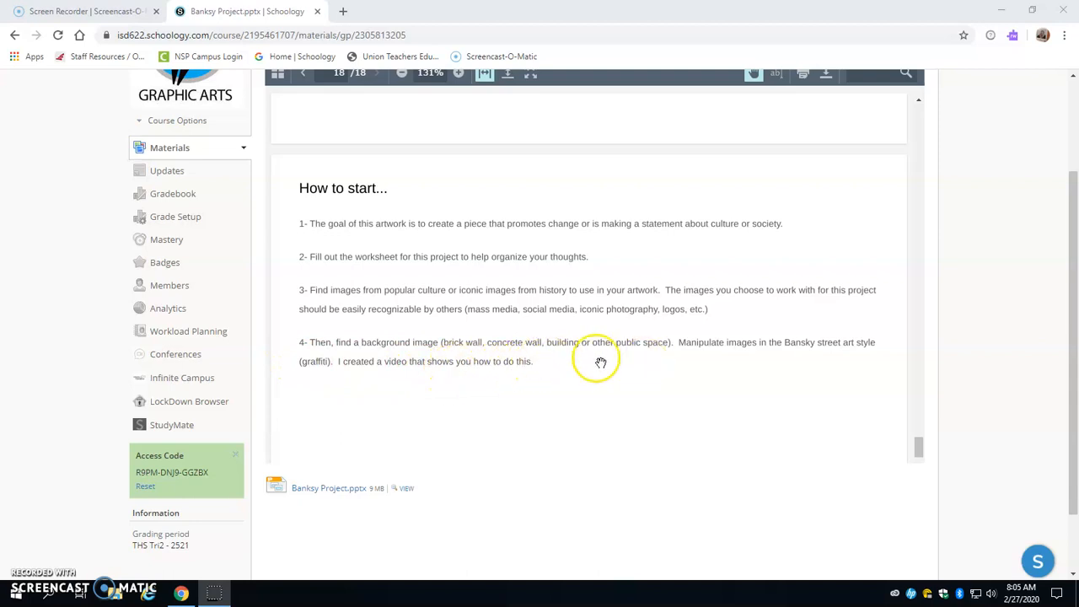
mouse_move(679, 368)
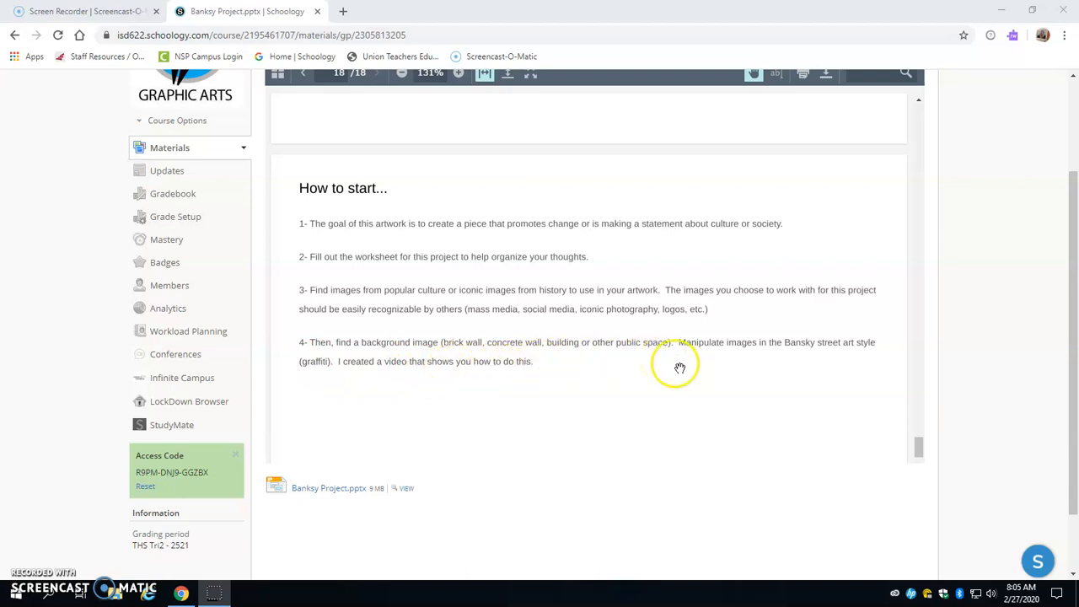
mouse_move(782, 368)
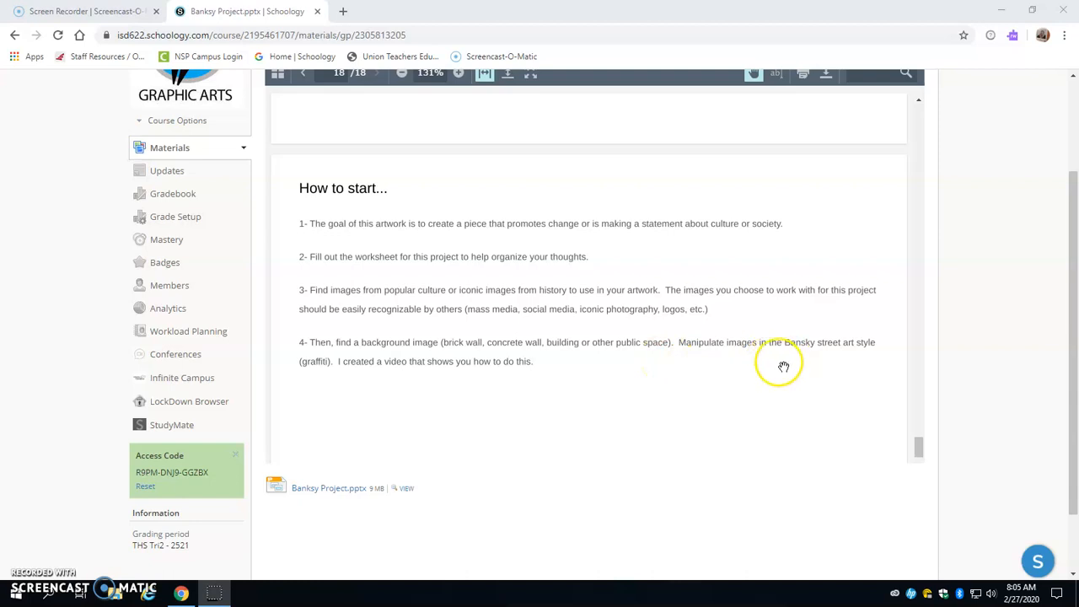
mouse_move(280, 401)
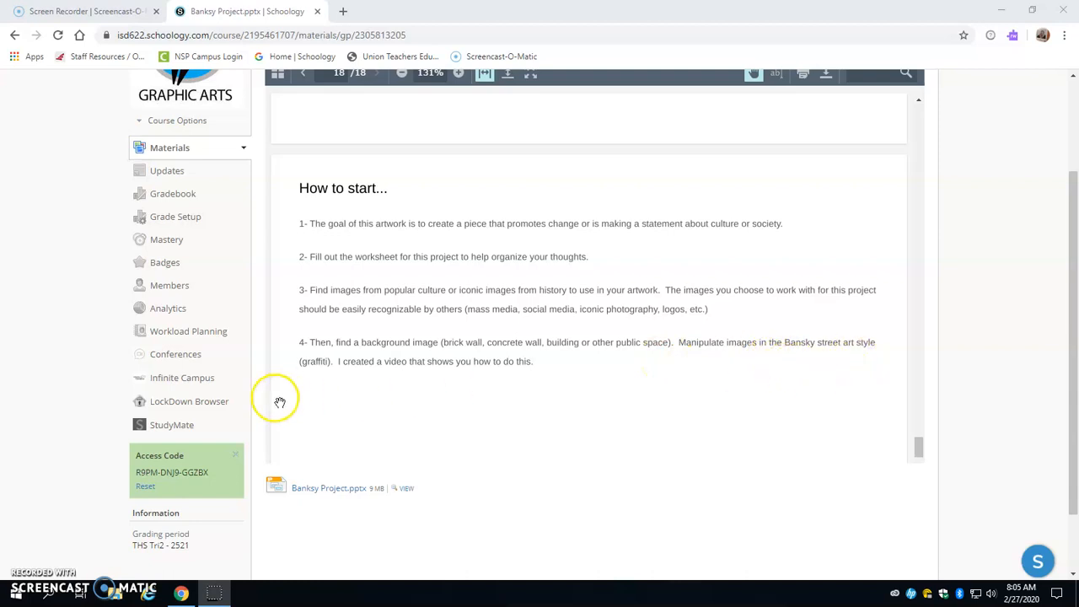
mouse_move(502, 400)
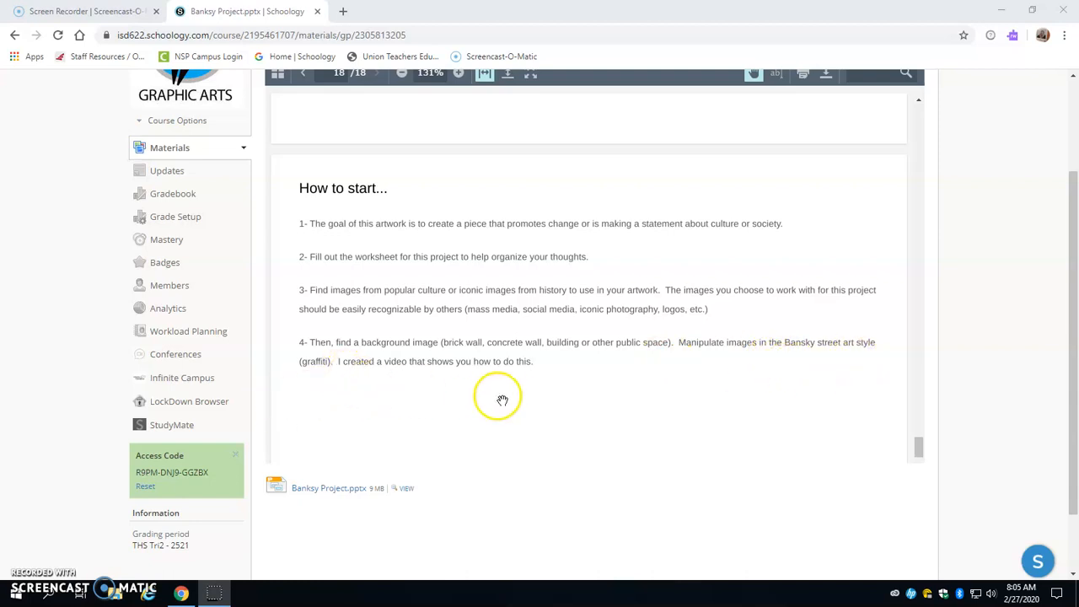
click(304, 72)
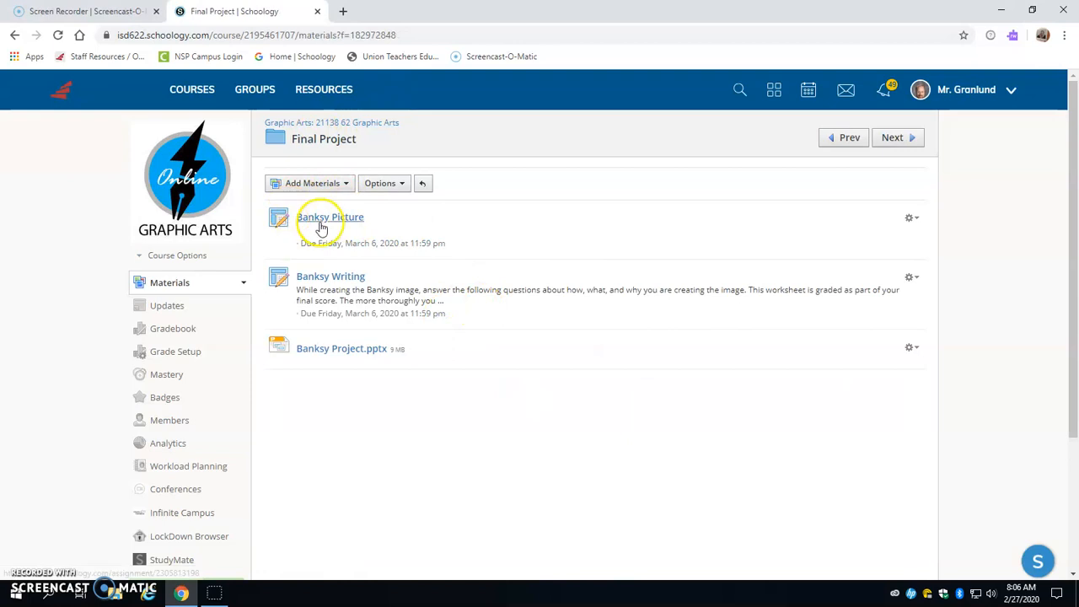
click(330, 215)
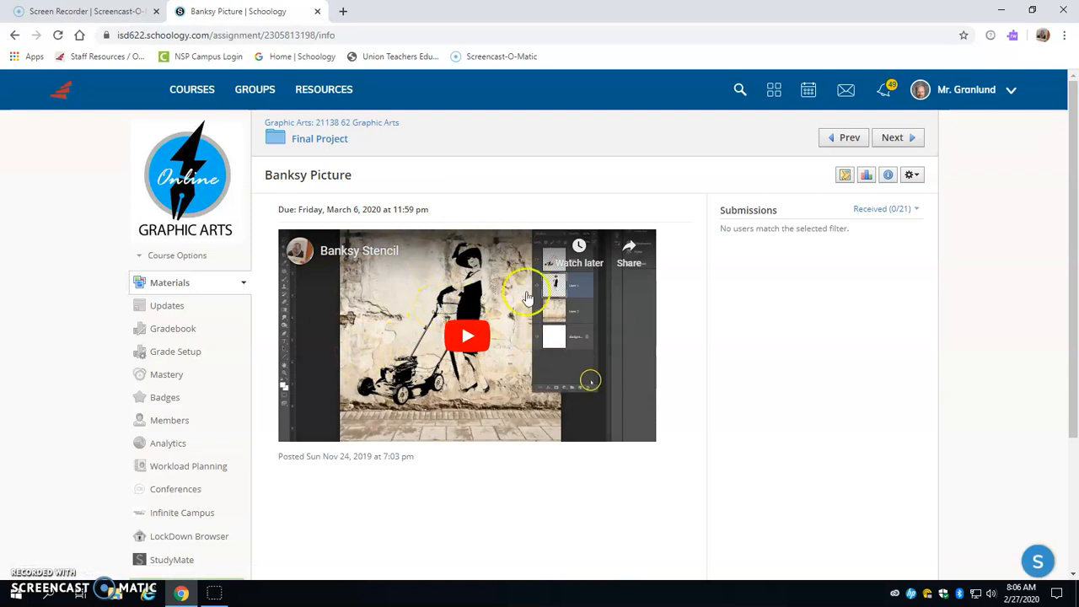
mouse_move(525, 329)
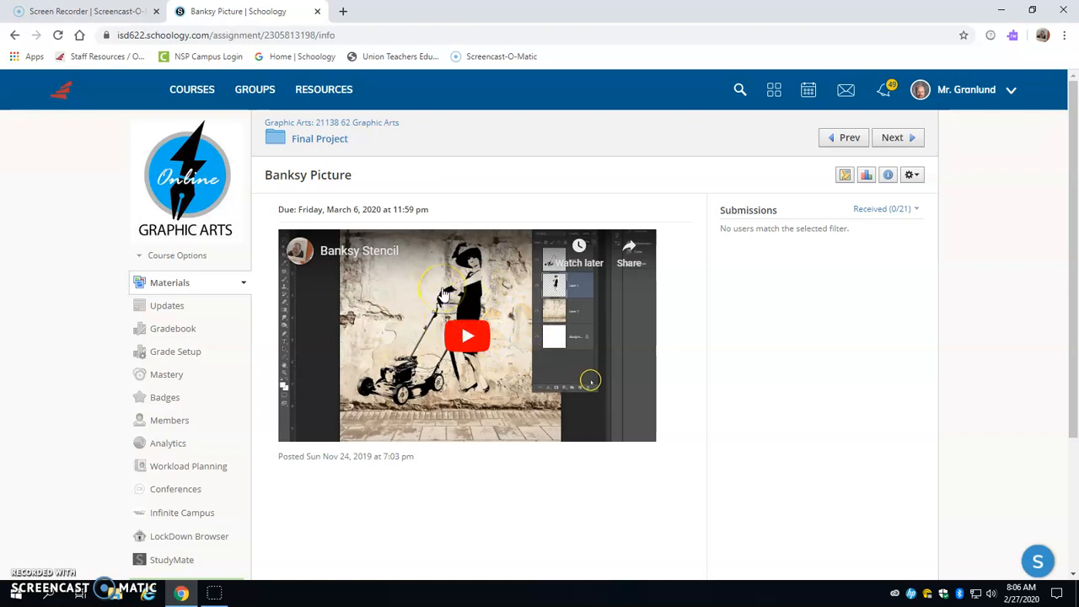
mouse_move(422, 290)
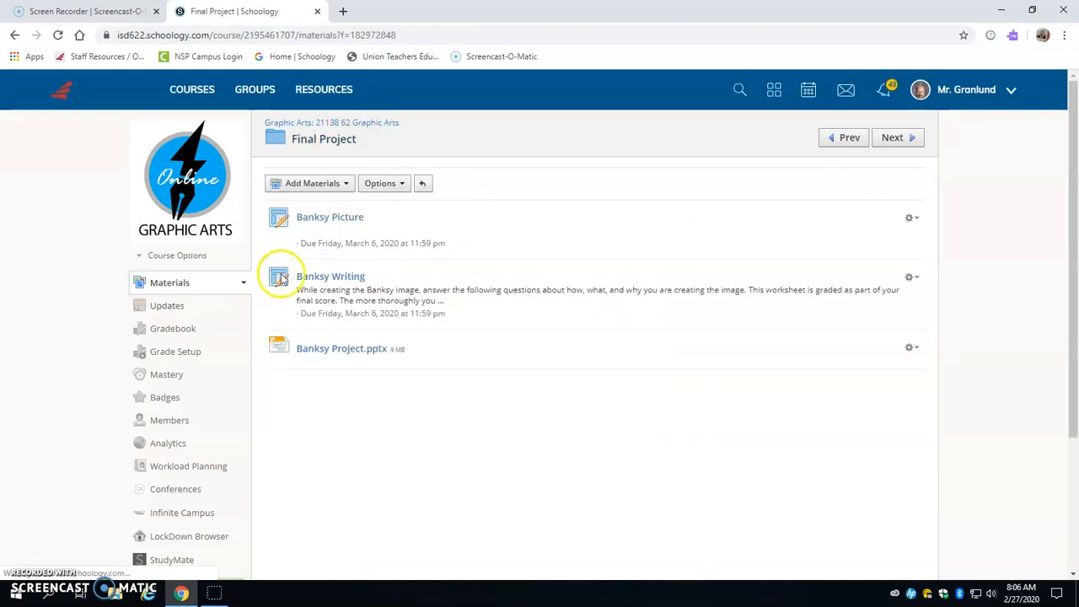
Enter the Banksy Writing assignment and launch its Banksy option 1 worksheet in Google Docs.
click(330, 276)
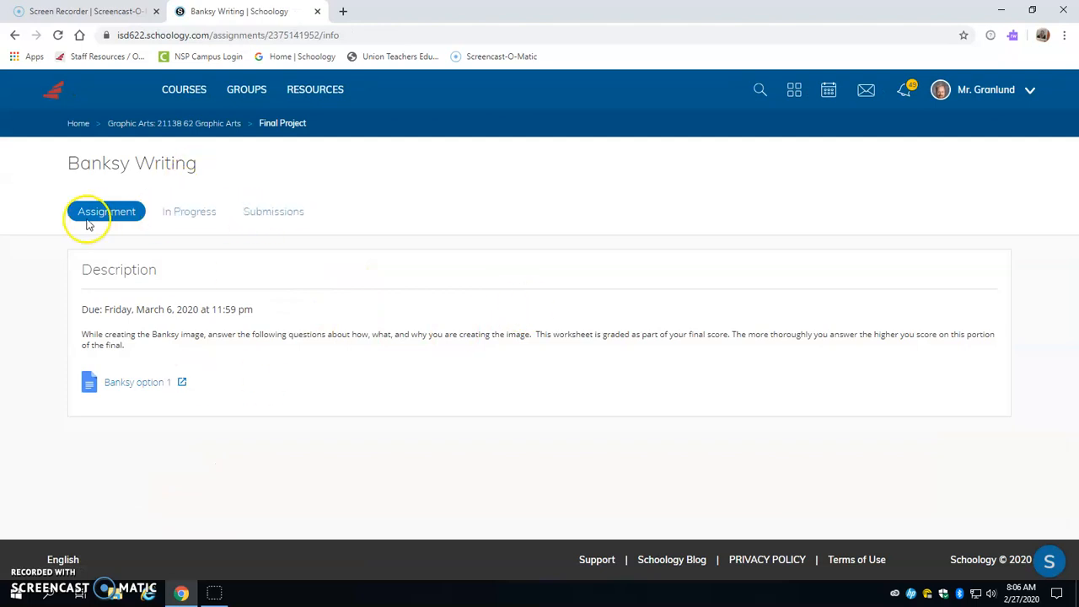
click(138, 381)
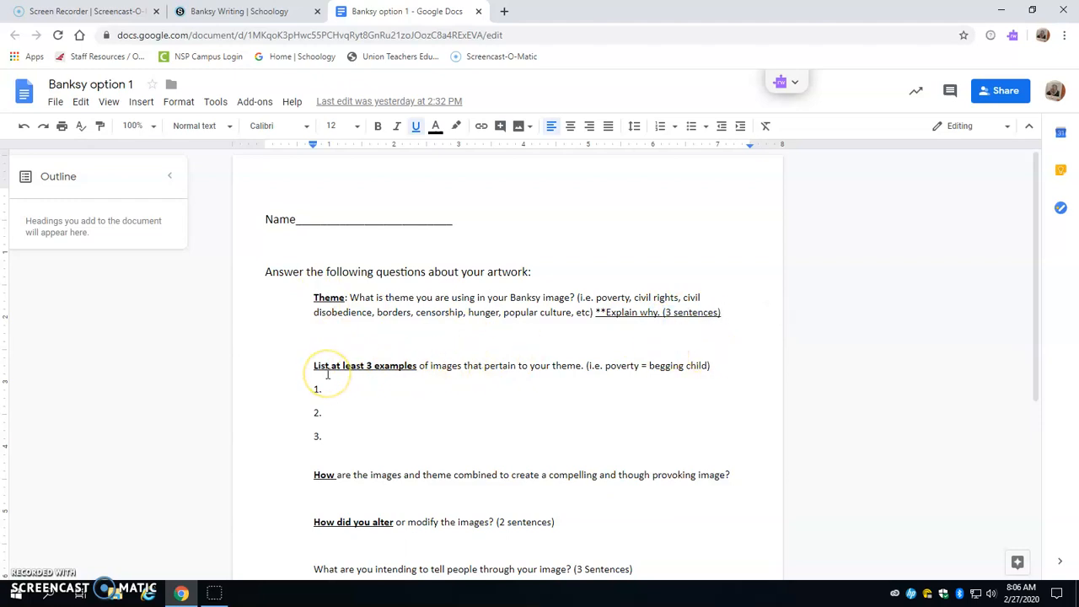
click(327, 375)
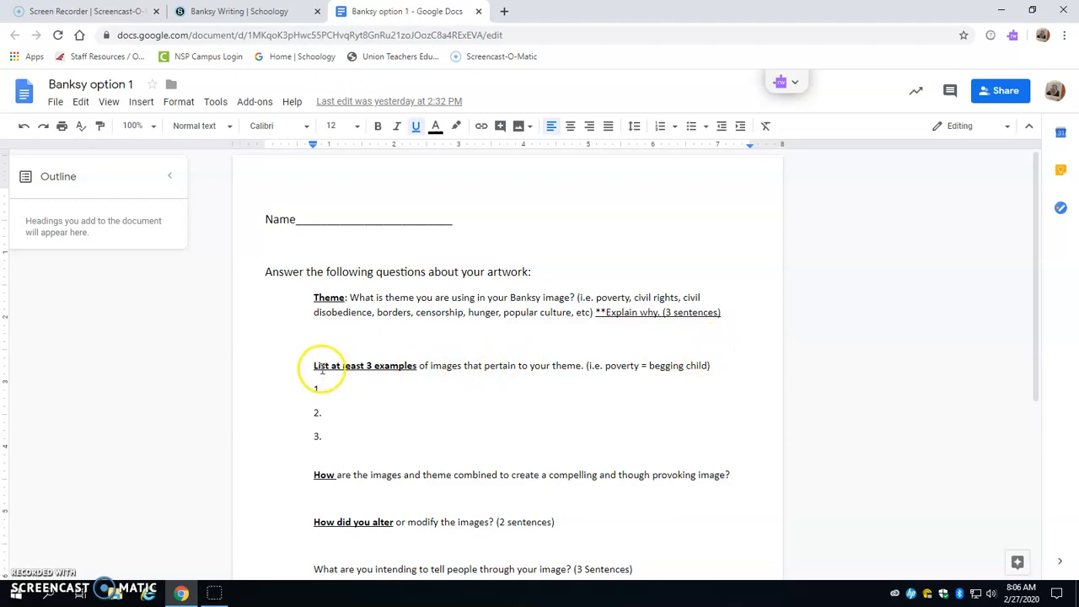
drag(313, 364, 711, 364)
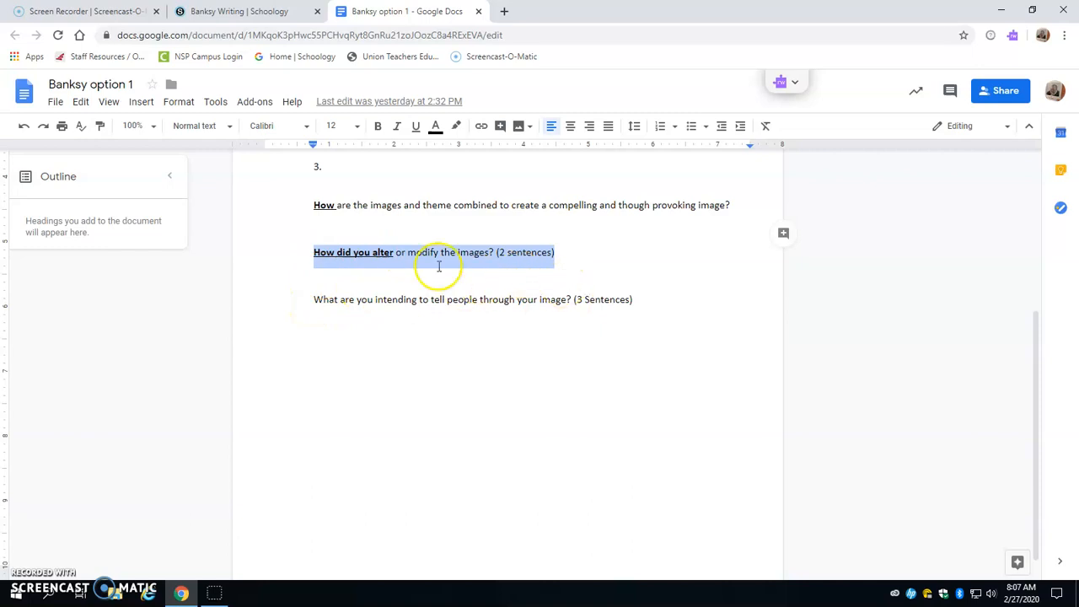
mouse_move(327, 271)
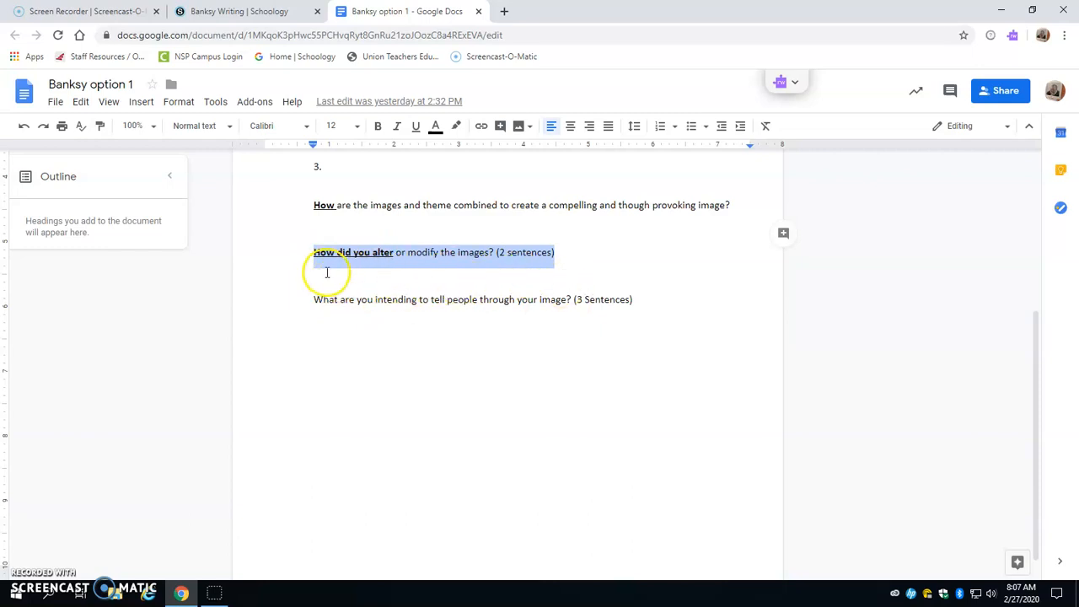
mouse_move(306, 308)
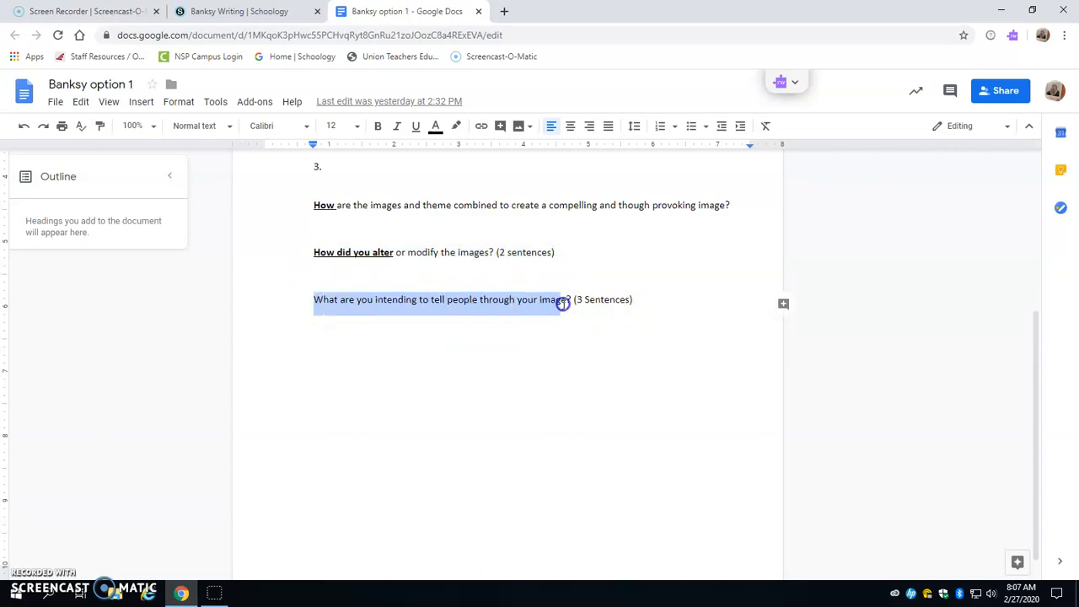
mouse_move(698, 309)
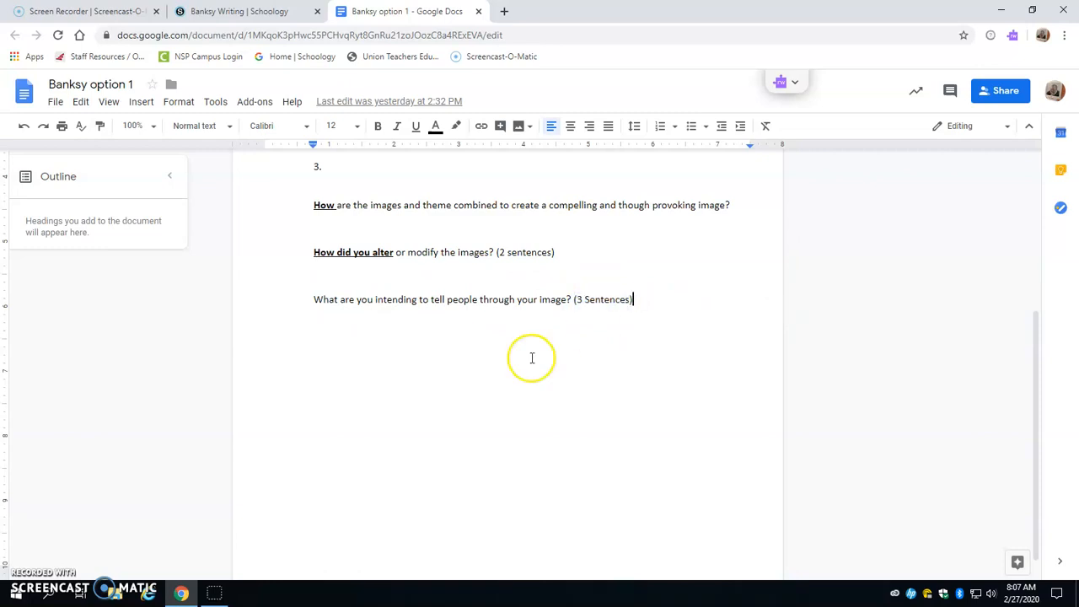
mouse_move(27, 573)
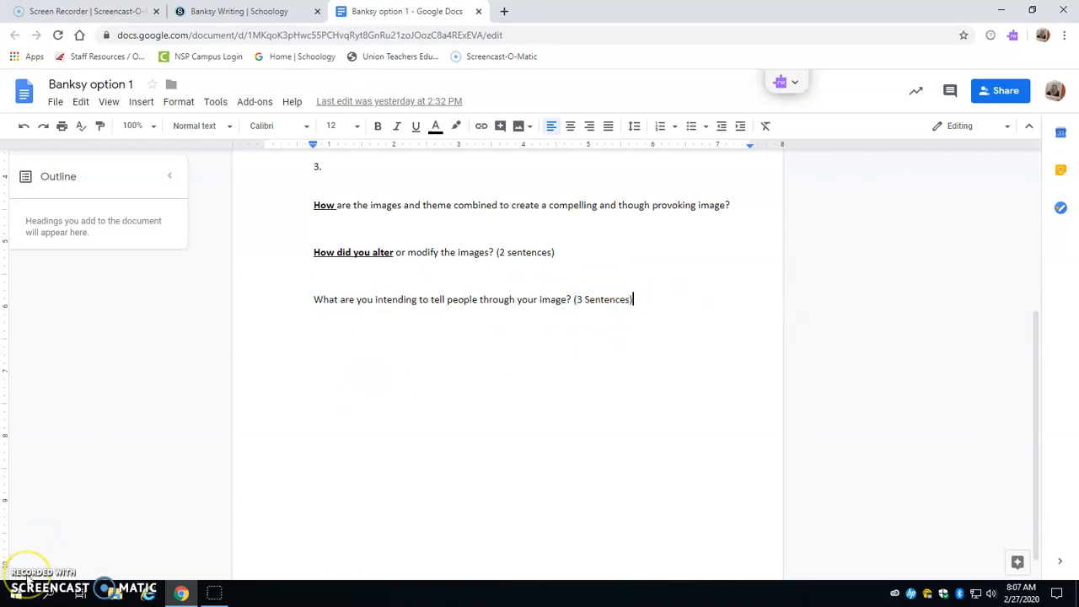